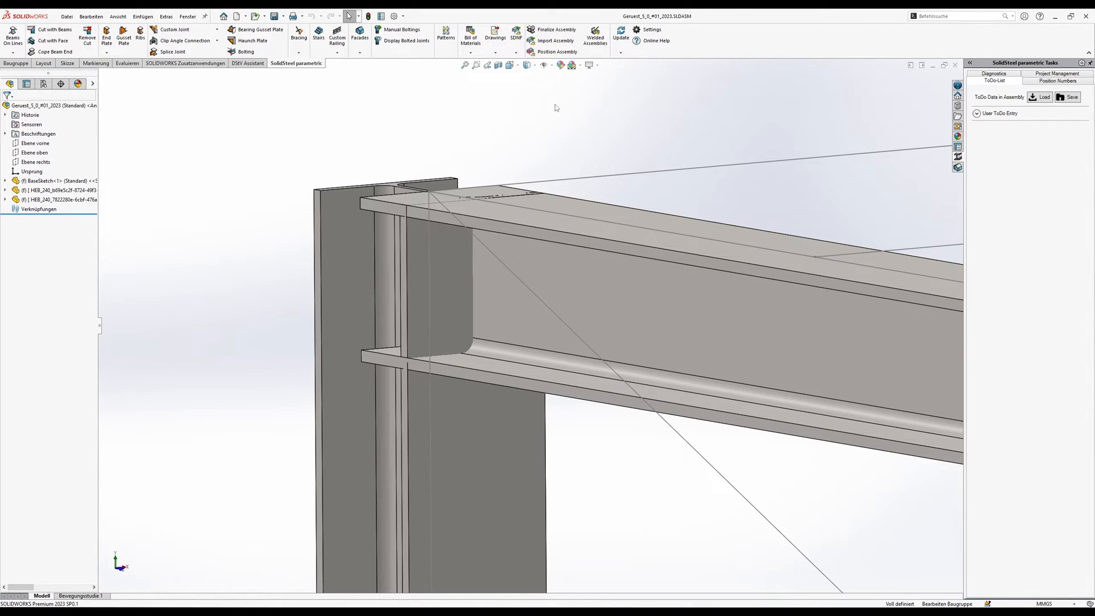
{"action": "mouse_move", "coordinate": [569, 106]}
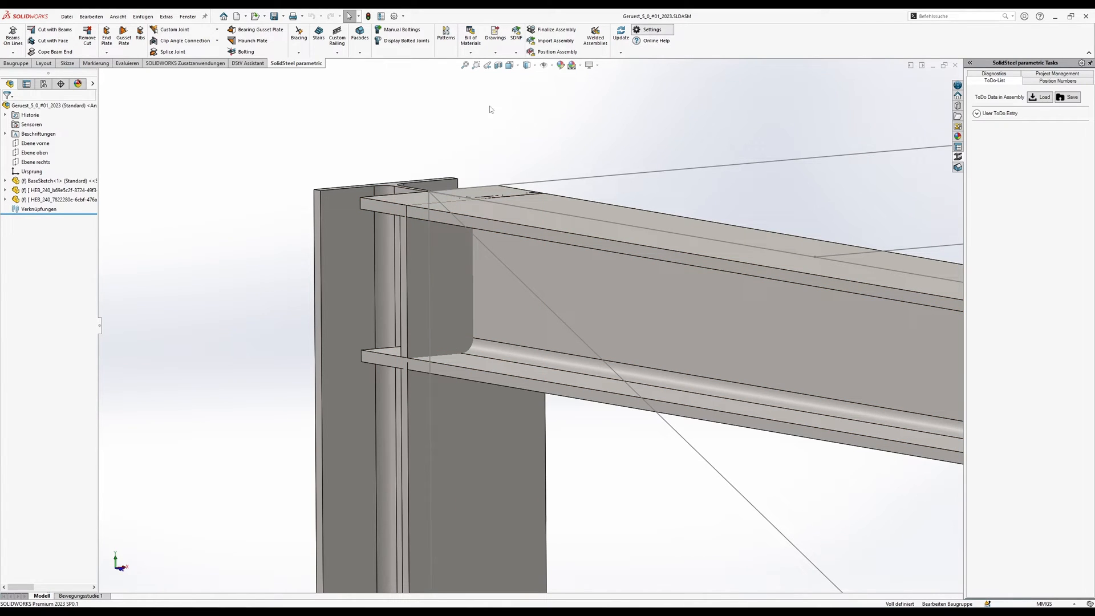
- Create a default copy of the Endplate template from SolidSteel parametric settings
{"action": "left_click", "coordinate": [650, 29]}
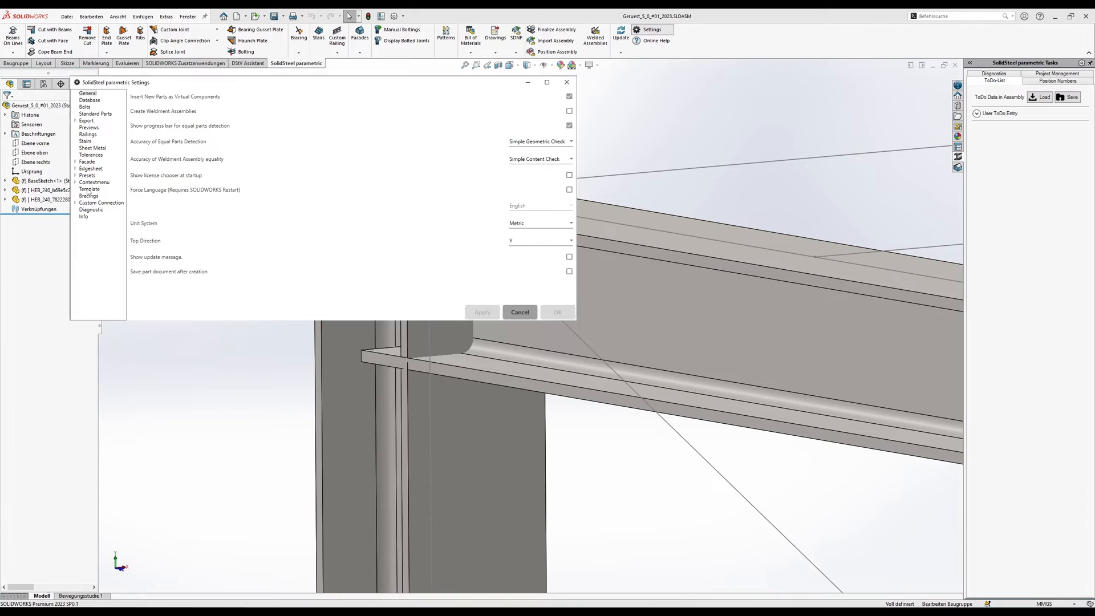
{"action": "left_click", "coordinate": [88, 189]}
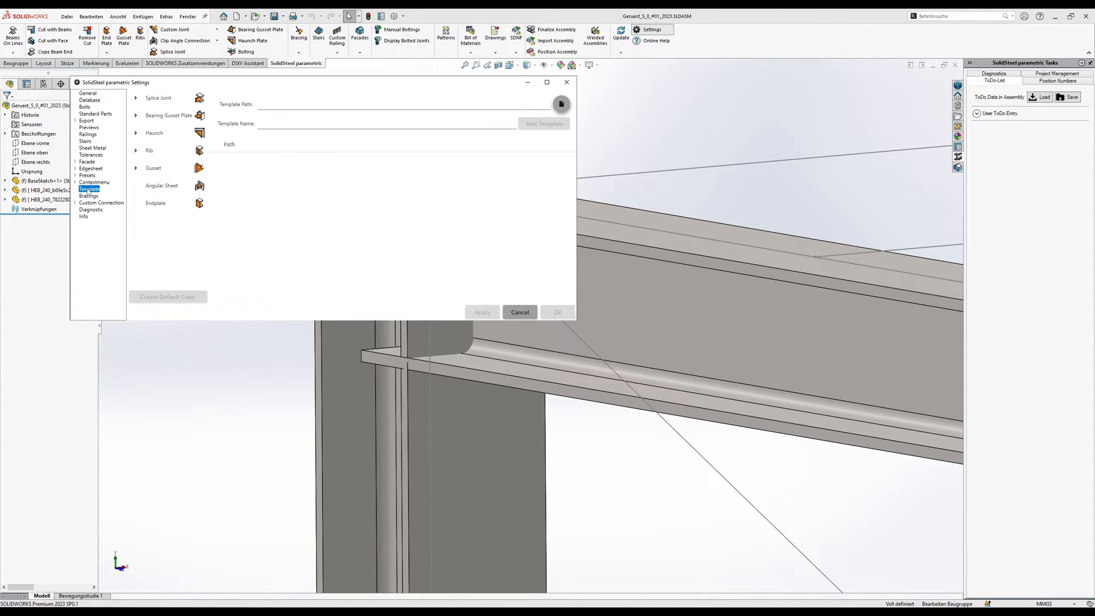
{"action": "left_click", "coordinate": [155, 202]}
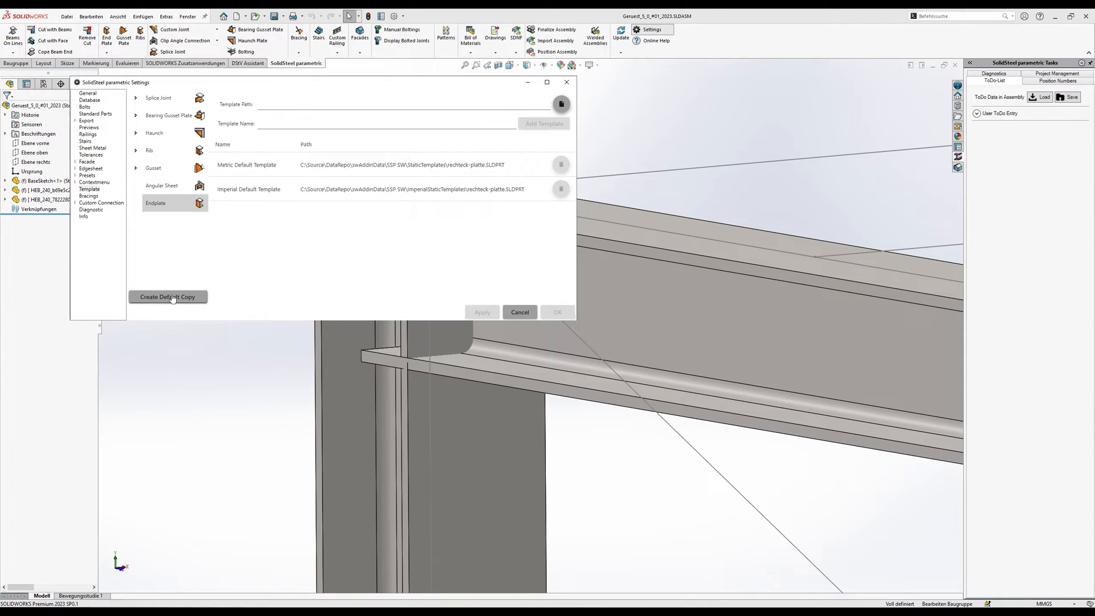
{"action": "left_click", "coordinate": [168, 296]}
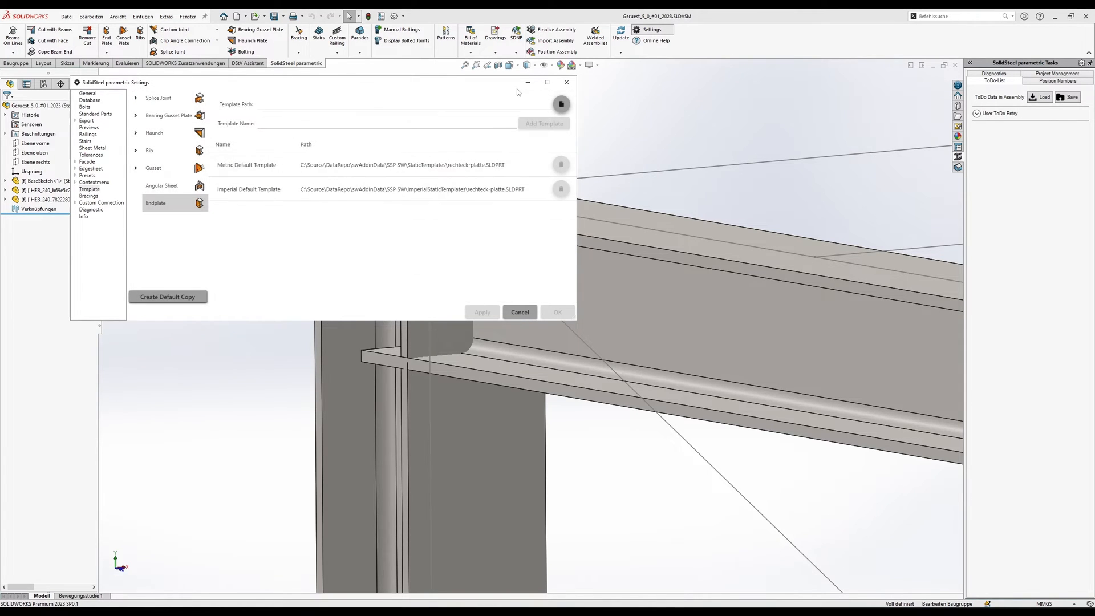
{"action": "left_click", "coordinate": [519, 312]}
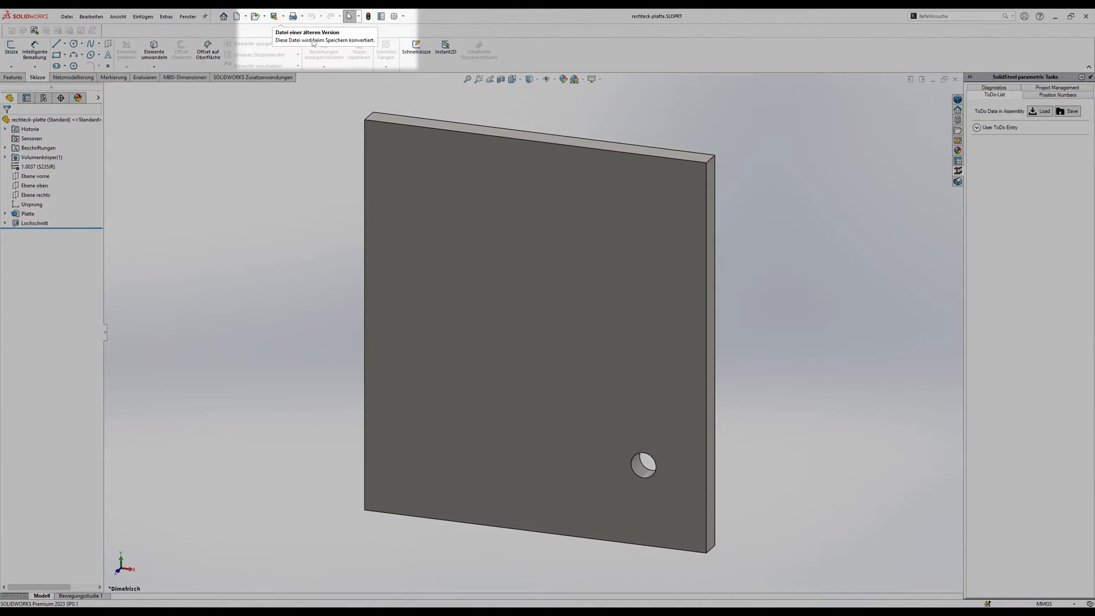
{"action": "mouse_move", "coordinate": [272, 184]}
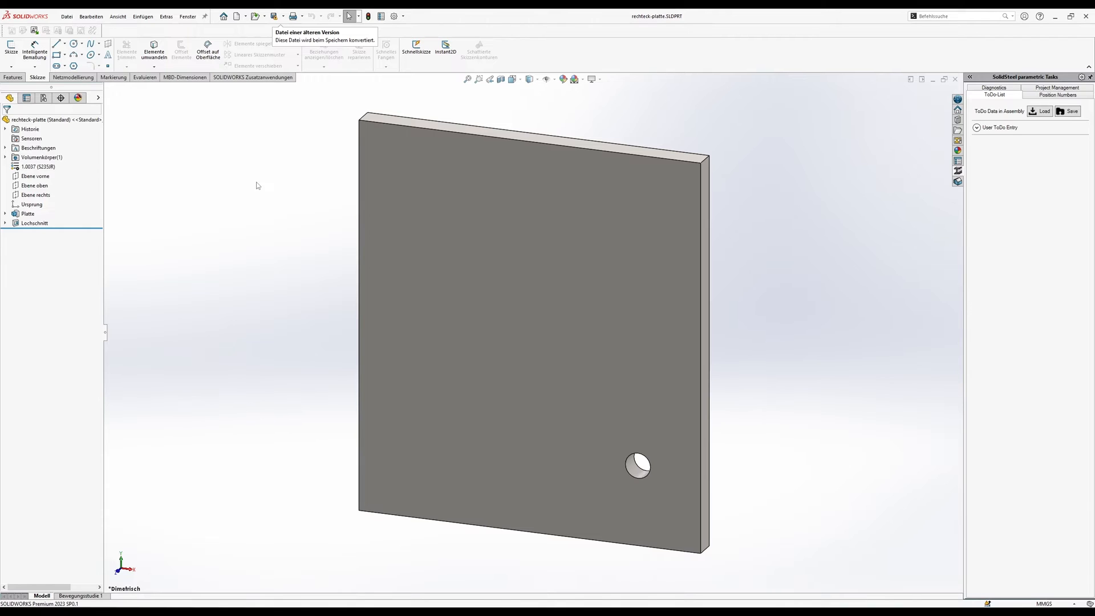
{"action": "mouse_move", "coordinate": [256, 138]}
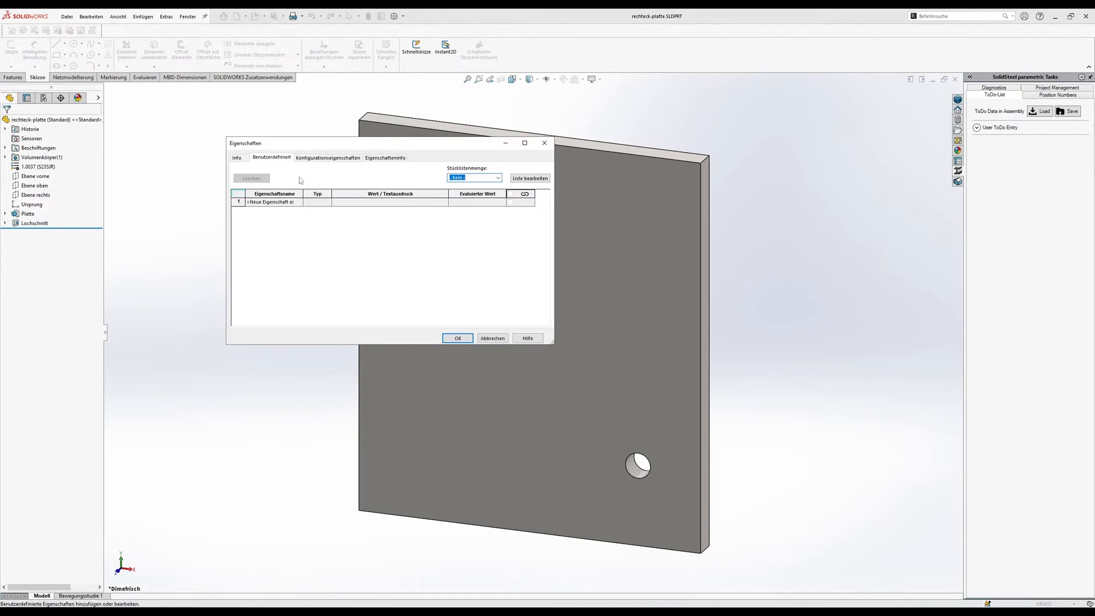
- Add a Text custom property 'Labeling' with value $PRP:"KIPosNr" and save it
{"action": "left_click", "coordinate": [273, 202]}
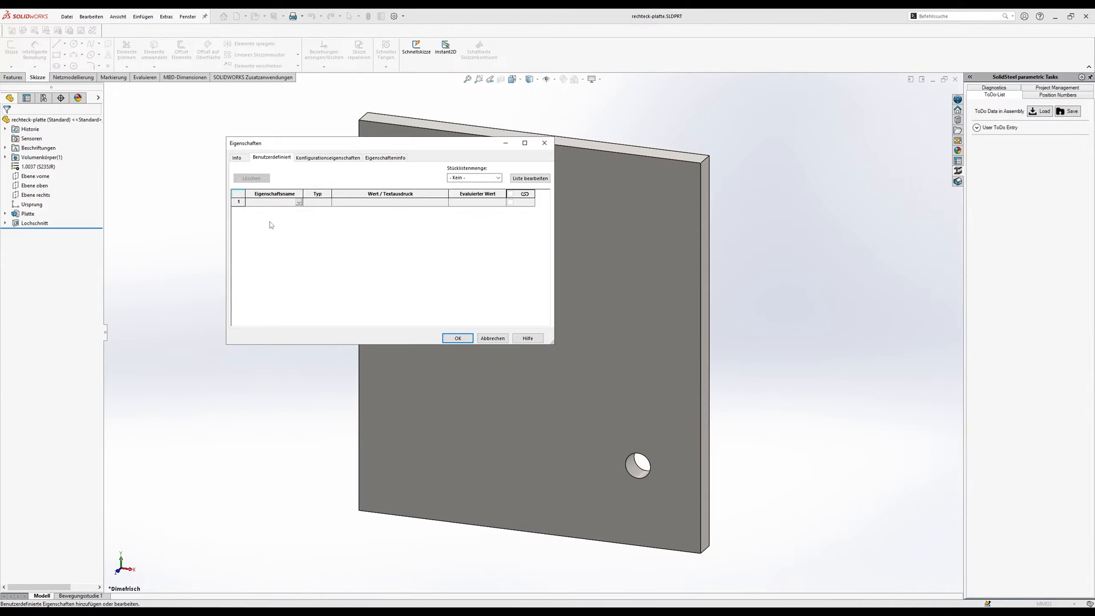
{"action": "type", "text": "Labeling"}
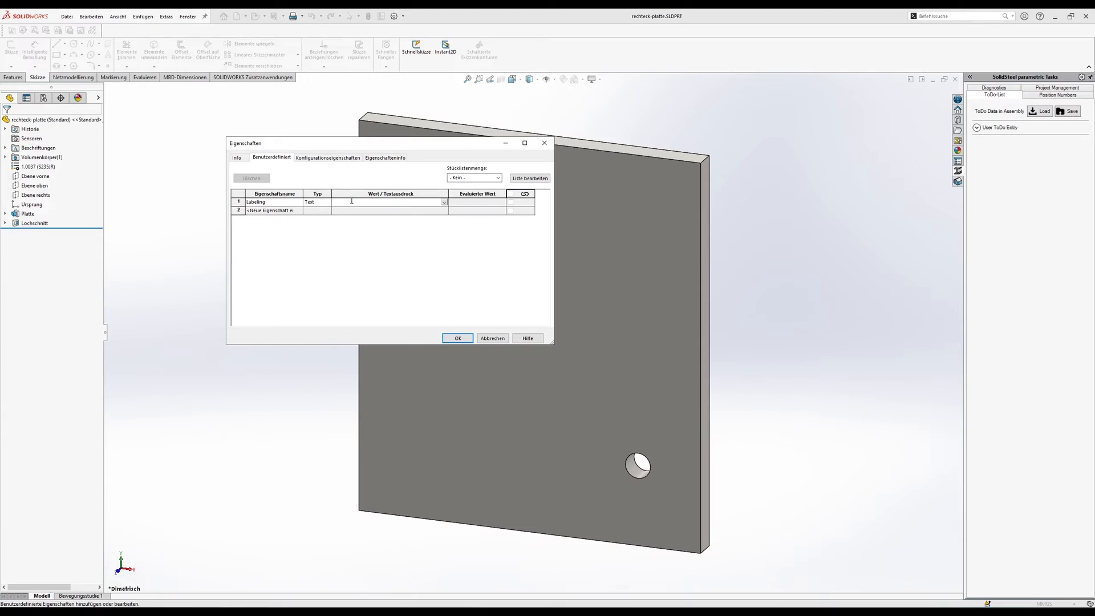
{"action": "mouse_move", "coordinate": [375, 220]}
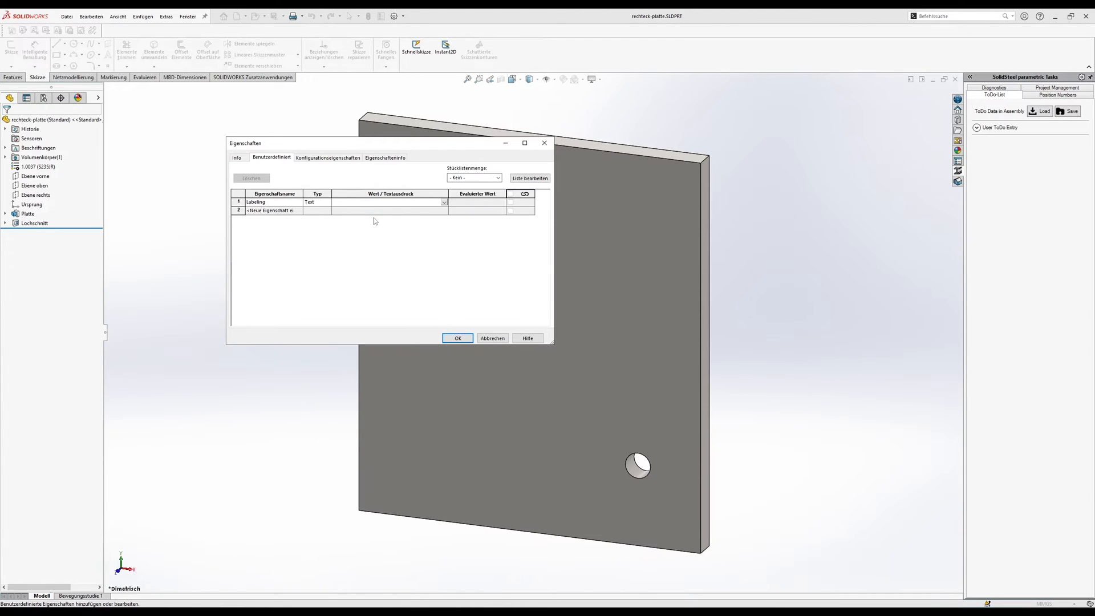
{"action": "type", "text": "sNr\""}
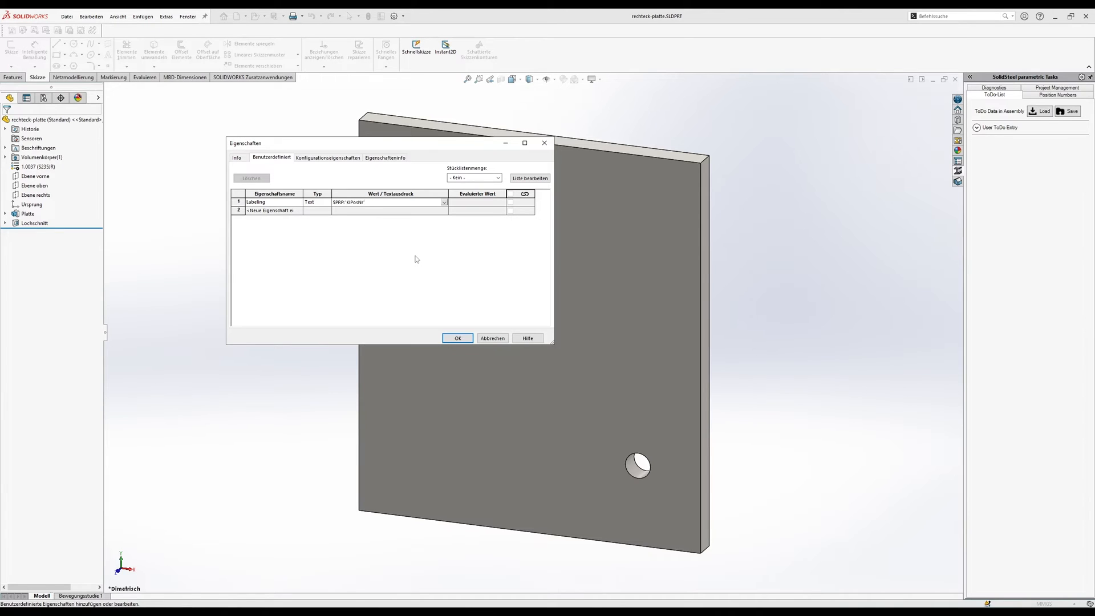
{"action": "left_click", "coordinate": [385, 202]}
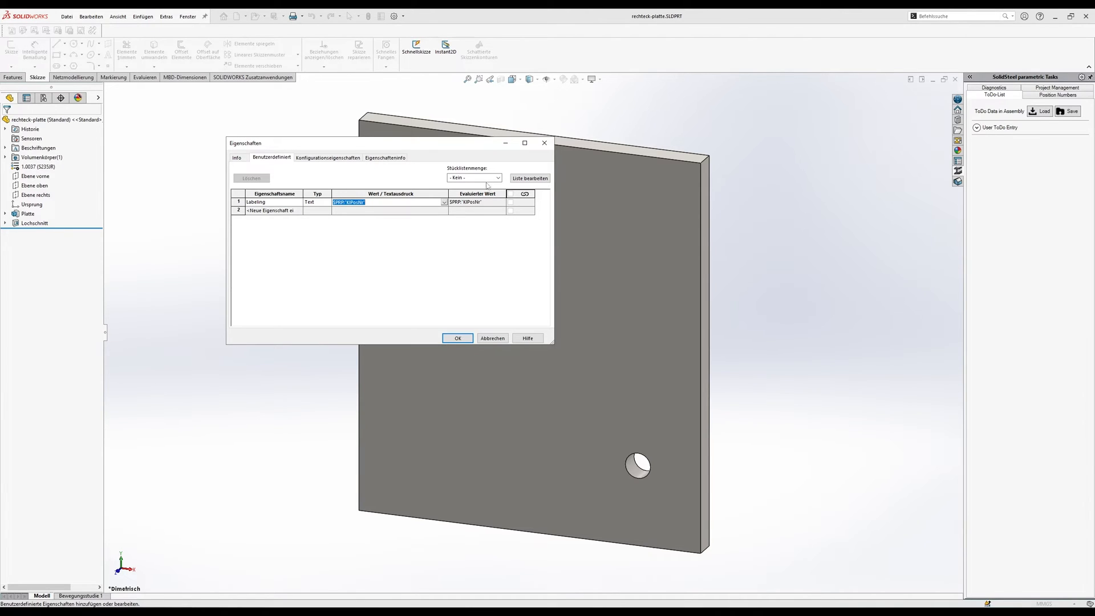
{"action": "mouse_move", "coordinate": [466, 242]}
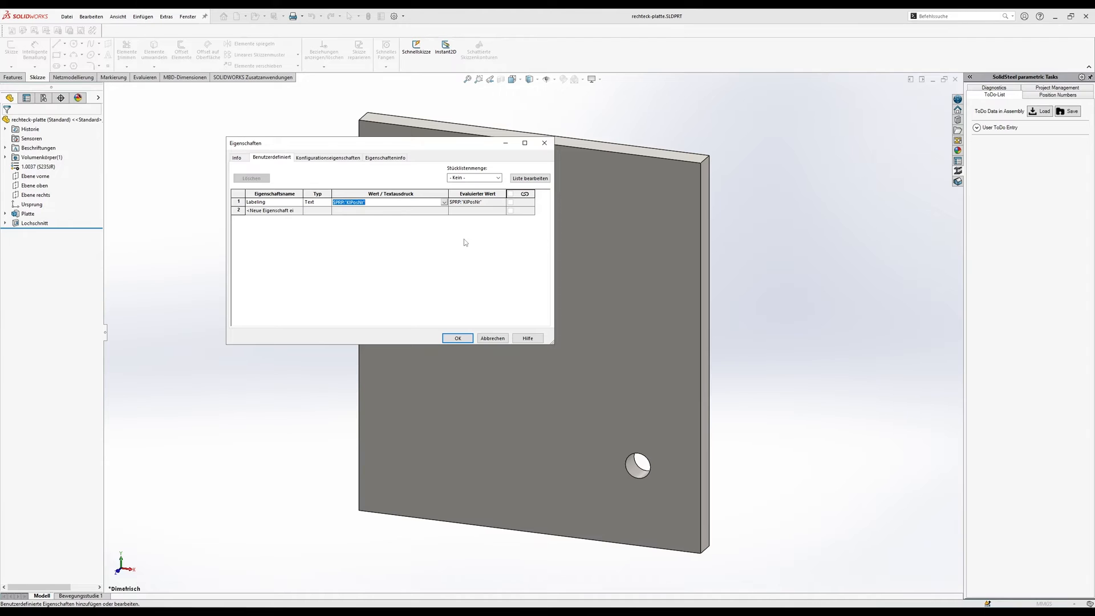
{"action": "mouse_move", "coordinate": [457, 260]}
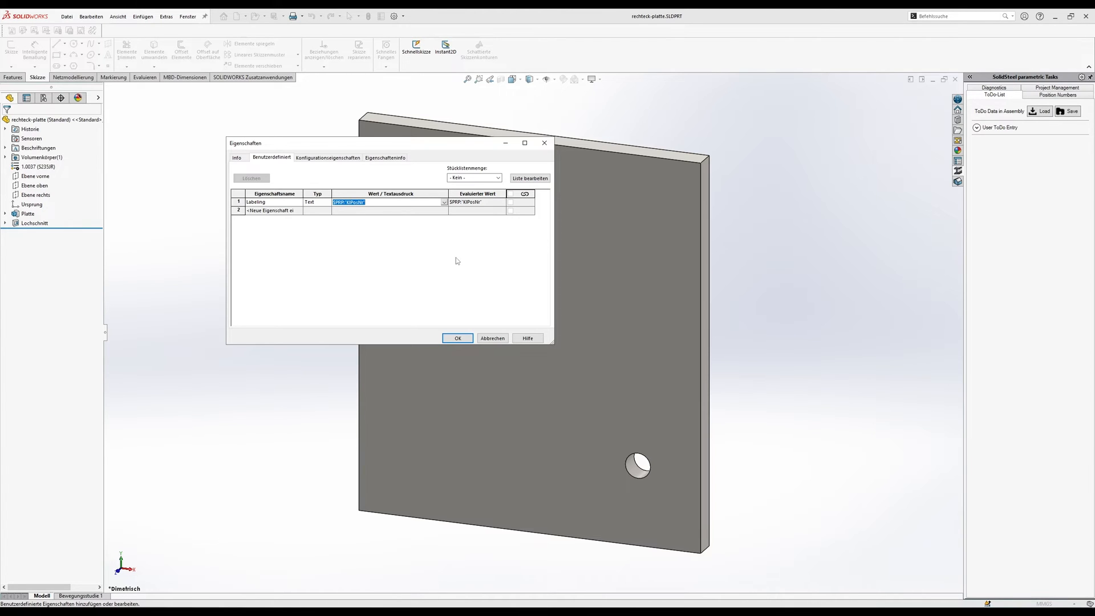
{"action": "left_click", "coordinate": [457, 338]}
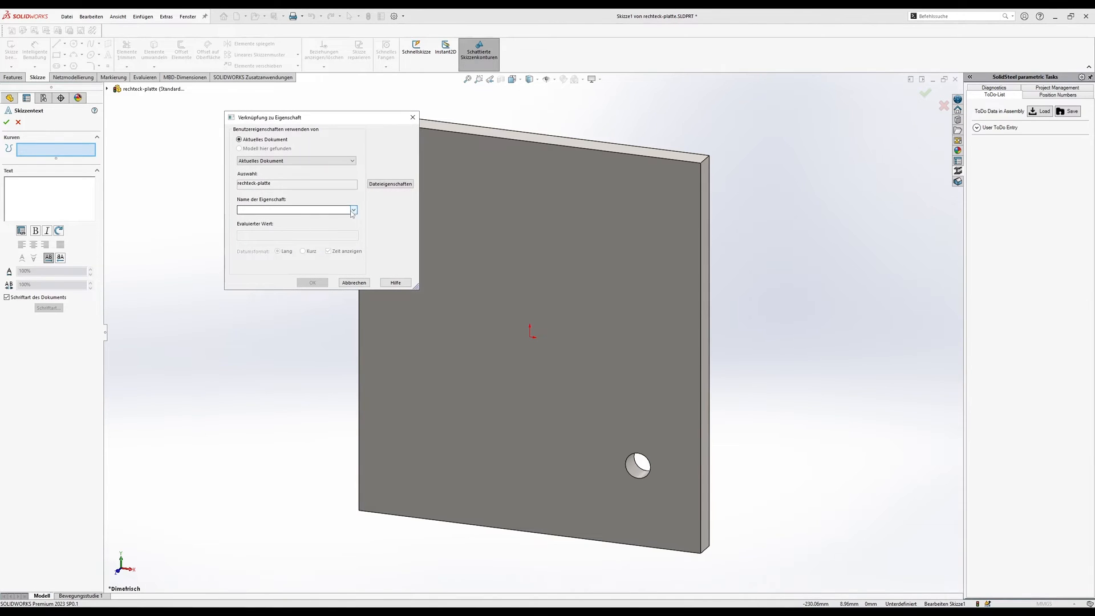
- Link the sketch text to the Labeling property and confirm it on the plate face
{"action": "left_click", "coordinate": [311, 282]}
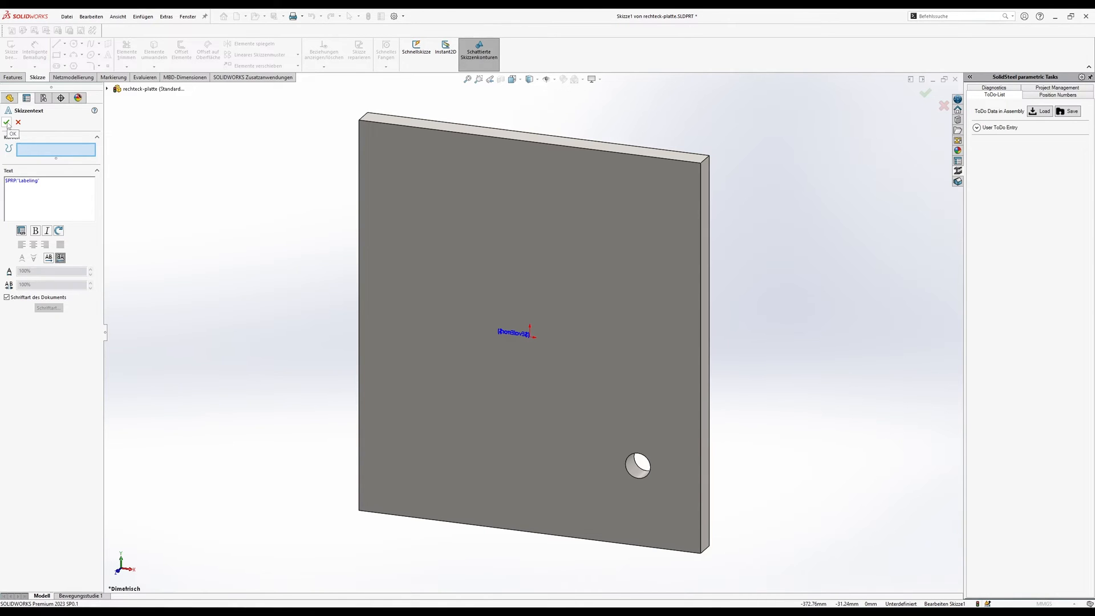
{"action": "left_click", "coordinate": [8, 122]}
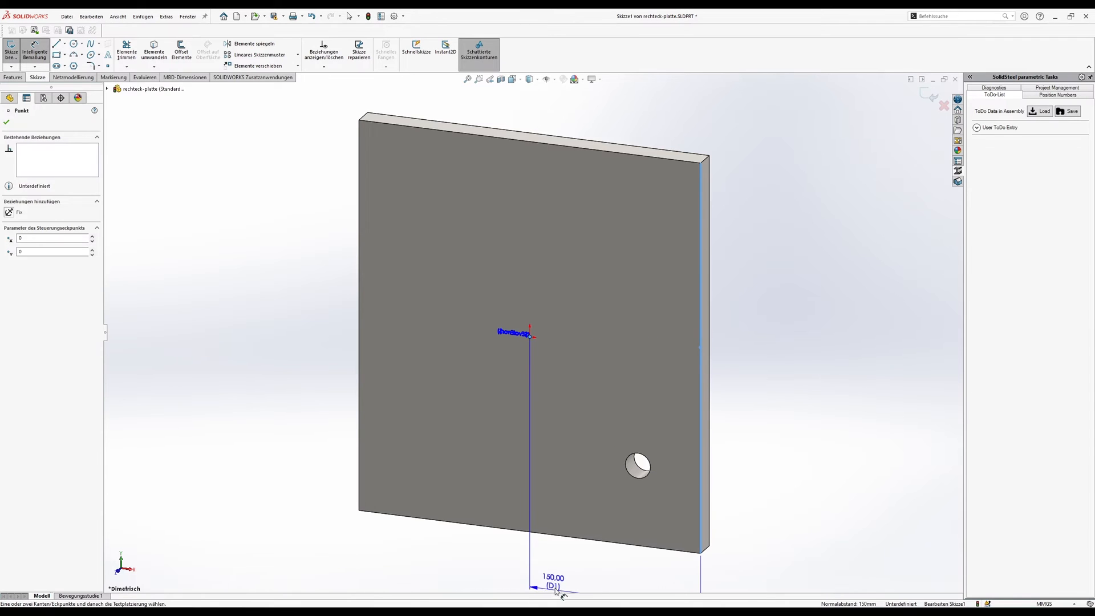
- Dimension the labeling text 150 mm and 50 mm from the plate edges
{"action": "left_click", "coordinate": [557, 585]}
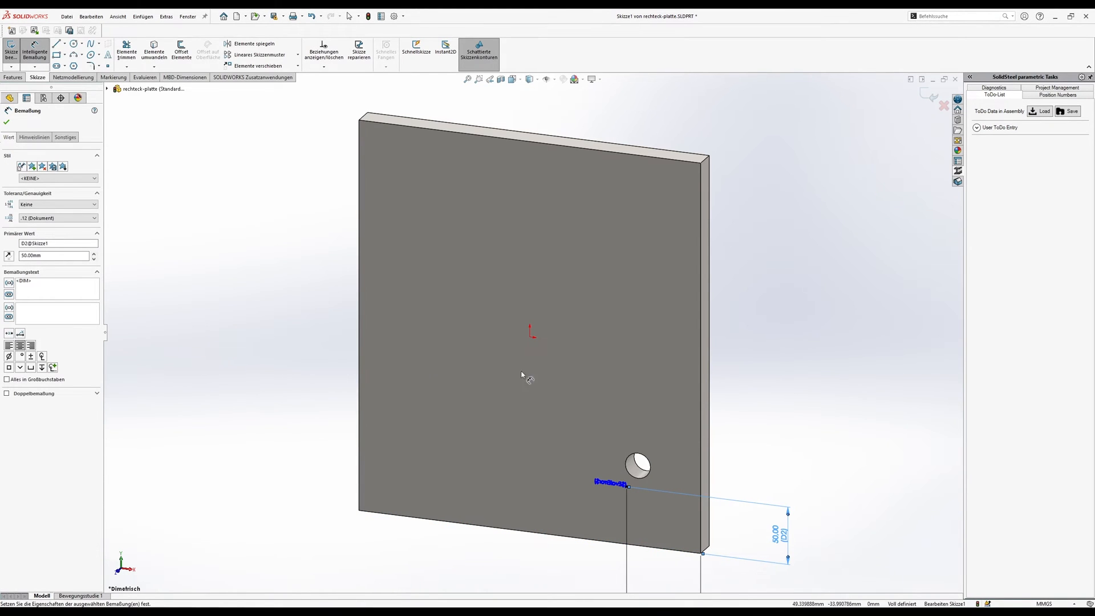
{"action": "mouse_move", "coordinate": [299, 322]}
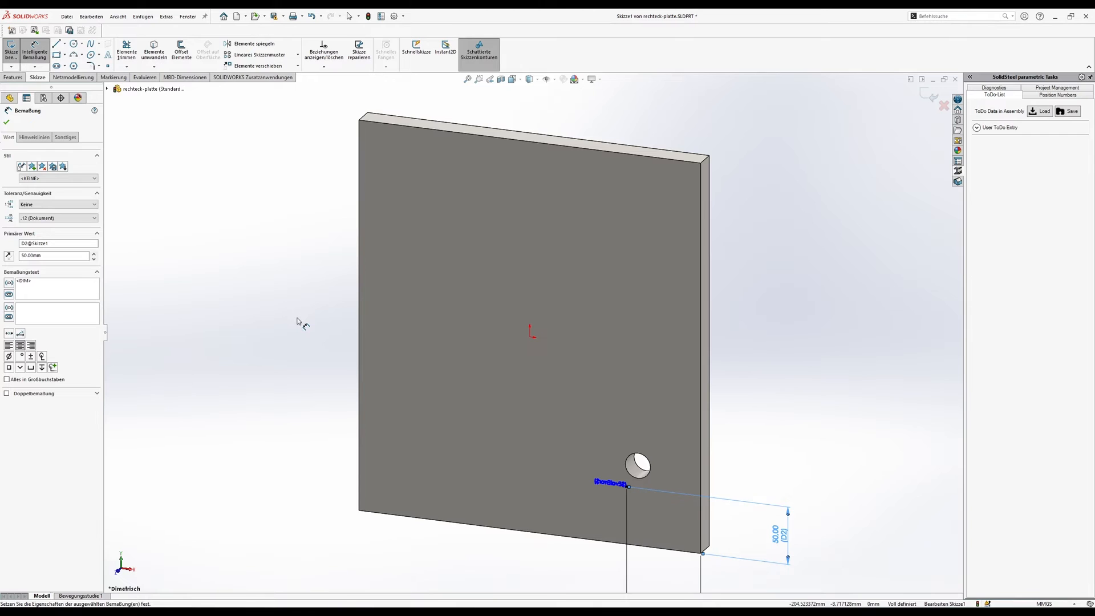
{"action": "mouse_move", "coordinate": [904, 179]}
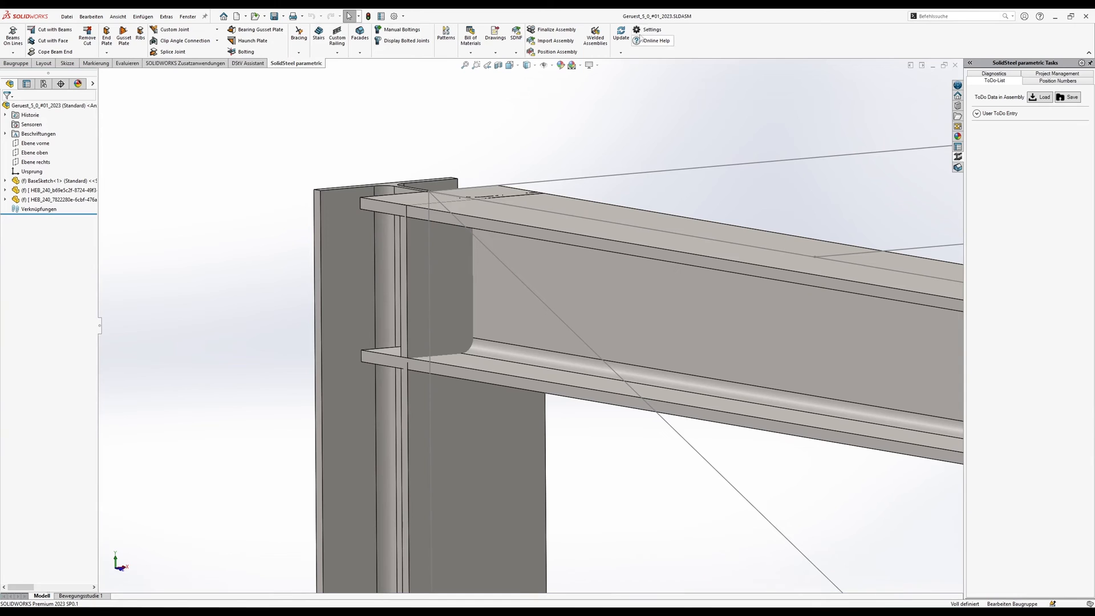
- Add rechteck-platte.SLDPRT as a new end plate template named 'EndPlate_Labeling'
{"action": "left_click", "coordinate": [638, 29]}
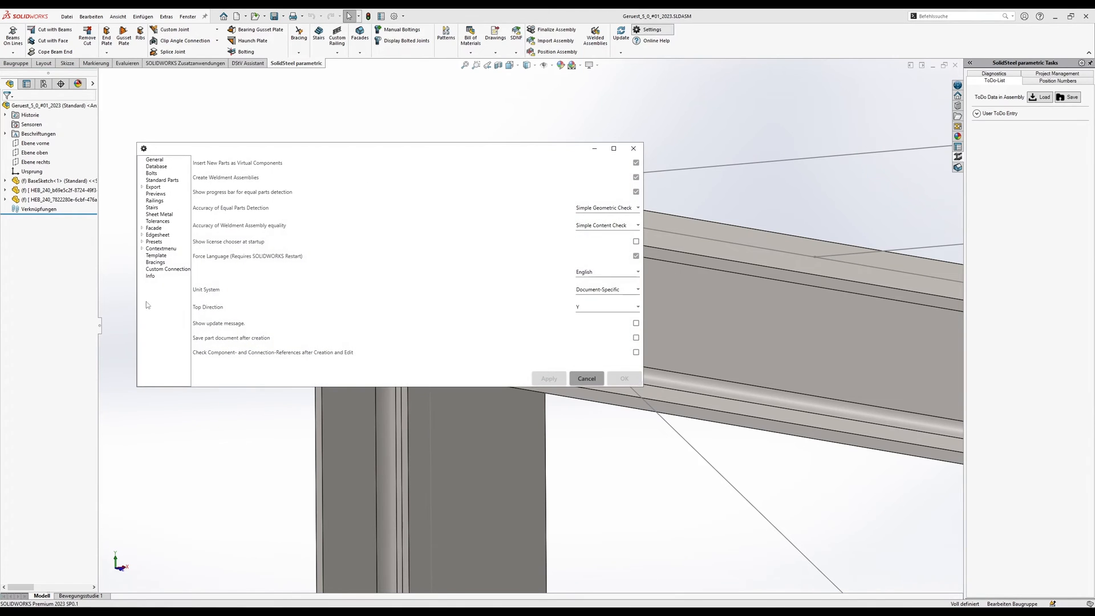
{"action": "left_click", "coordinate": [156, 255]}
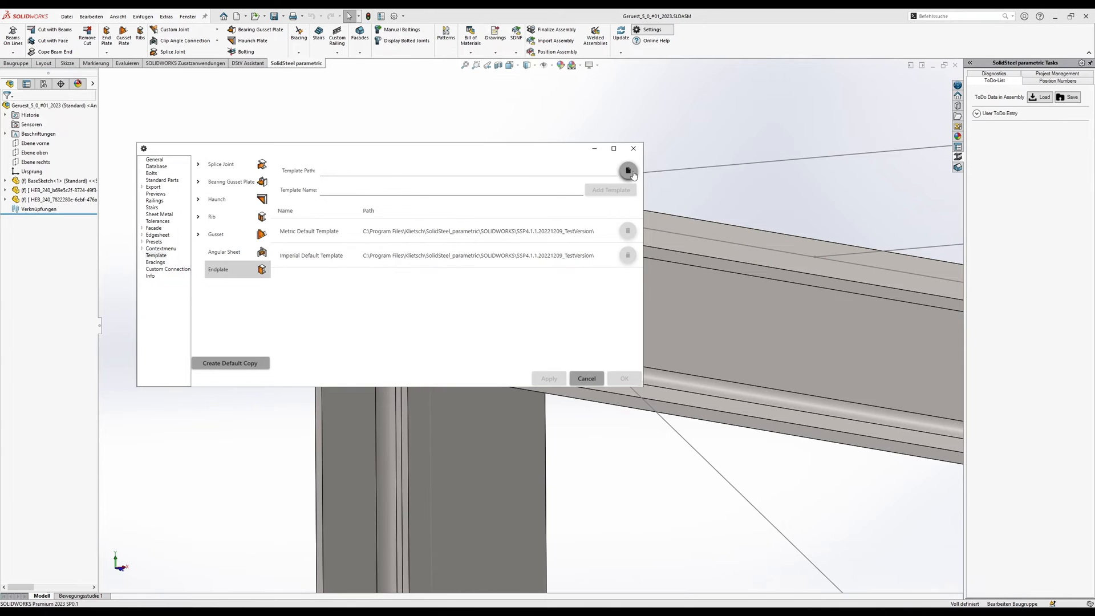
{"action": "left_click", "coordinate": [627, 171]}
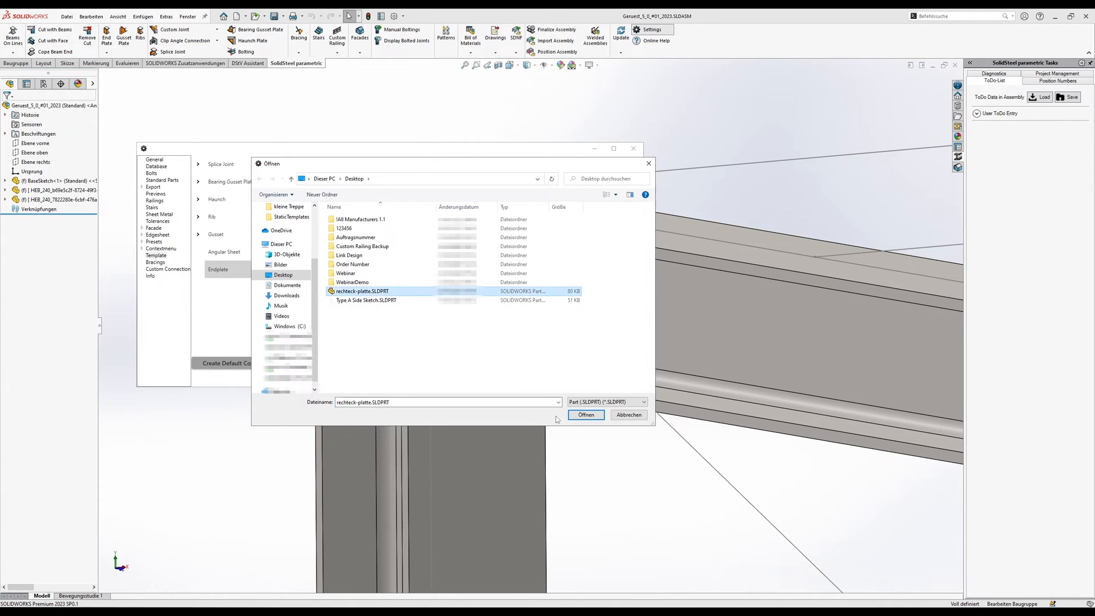
{"action": "left_click", "coordinate": [586, 414]}
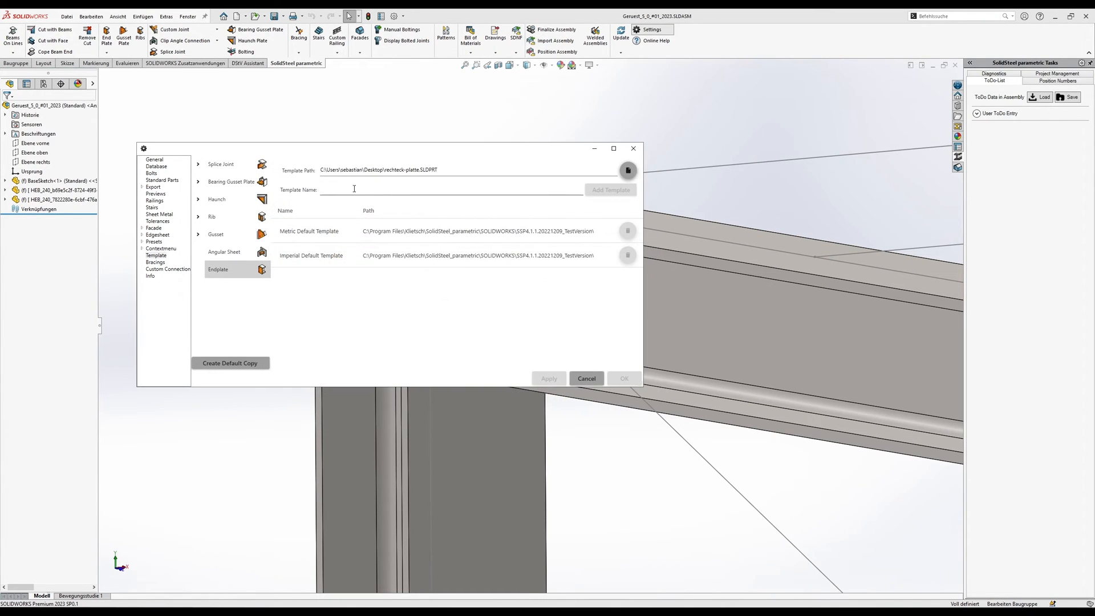
{"action": "type", "text": "EndPlate_Labeling"}
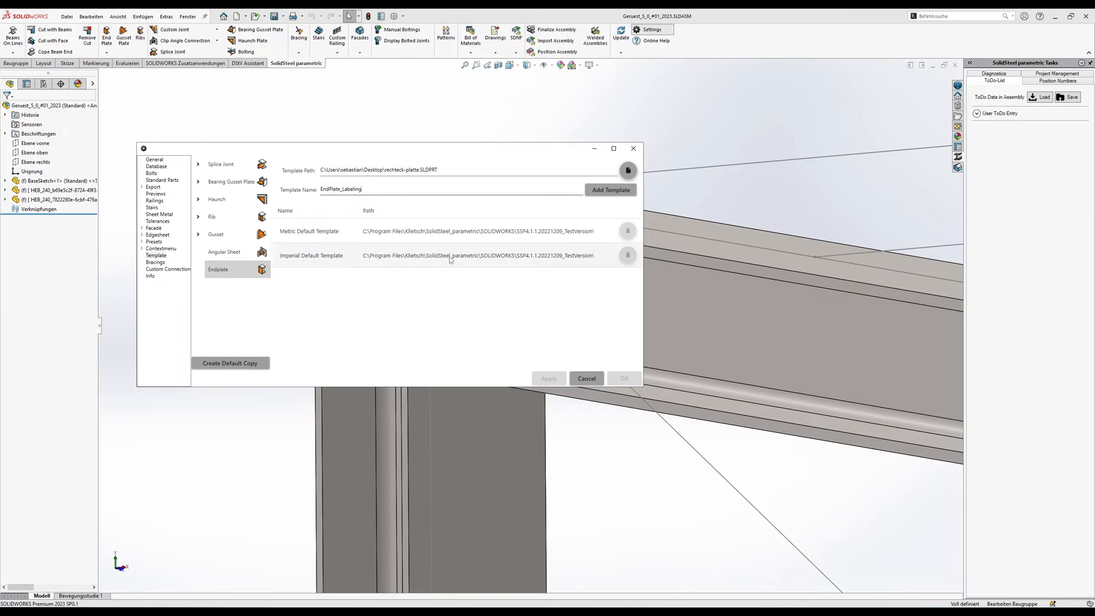
{"action": "left_click", "coordinate": [611, 190]}
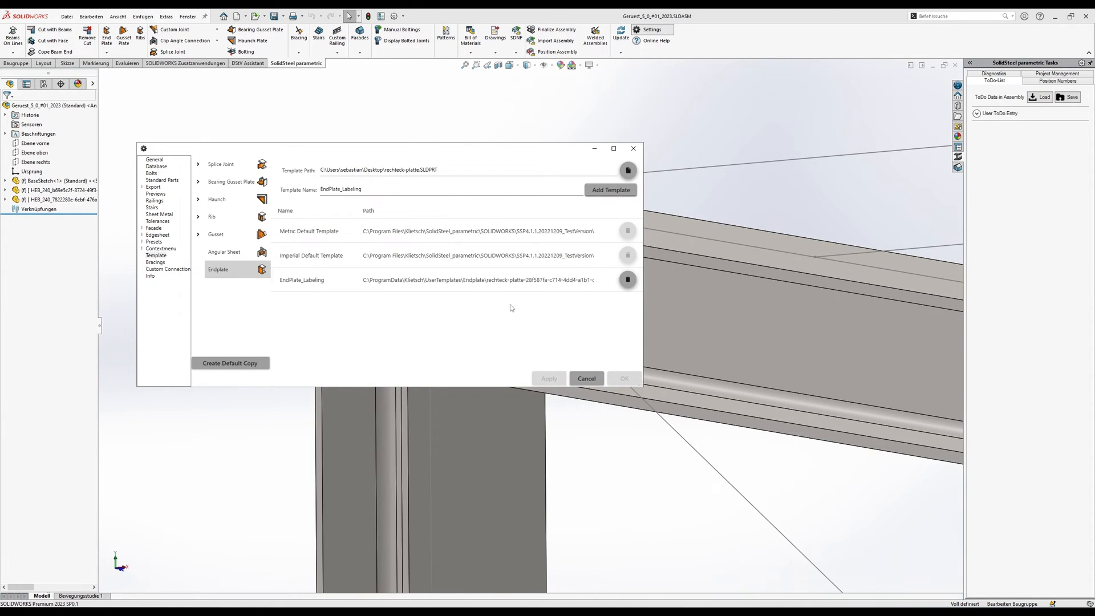
{"action": "left_click", "coordinate": [586, 378]}
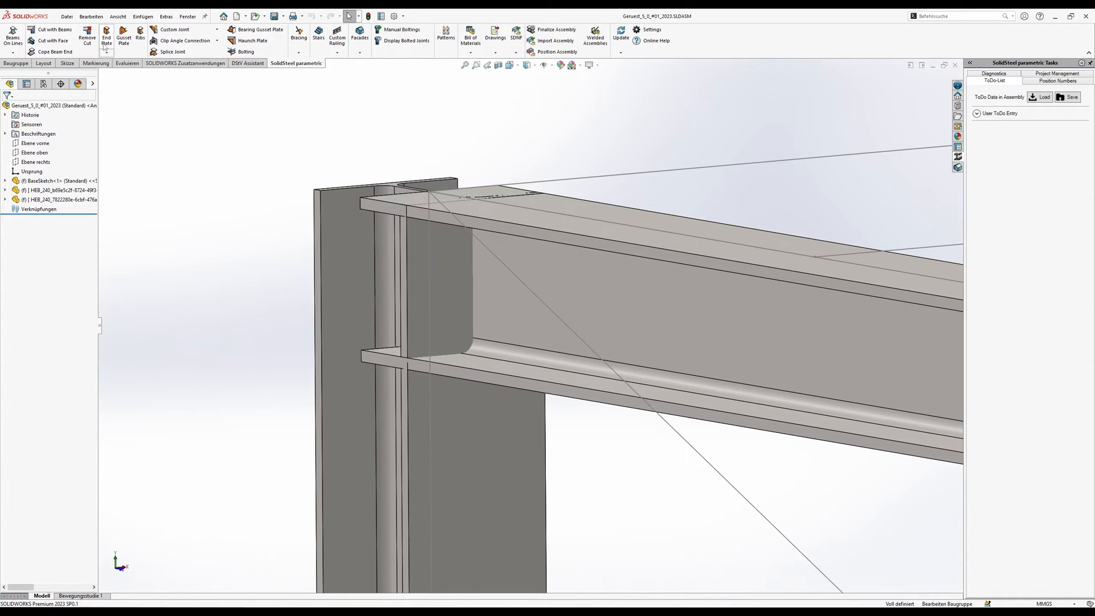
- Create a beam-to-column end plate with preset HEB 240x24 and template EndPlate_Labeling
{"action": "left_click", "coordinate": [105, 35]}
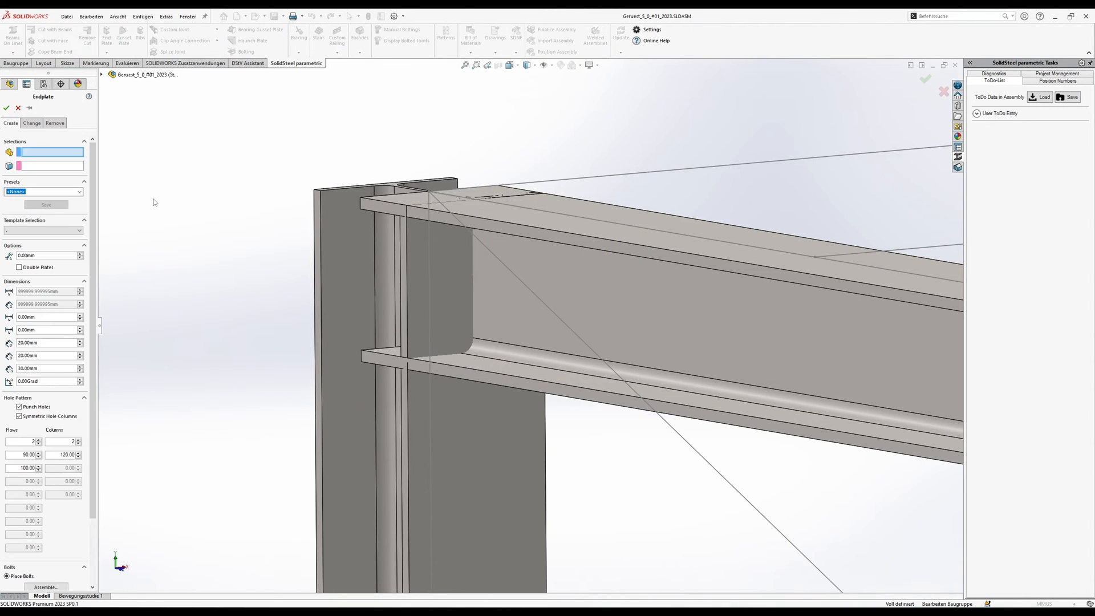
{"action": "mouse_move", "coordinate": [553, 270]}
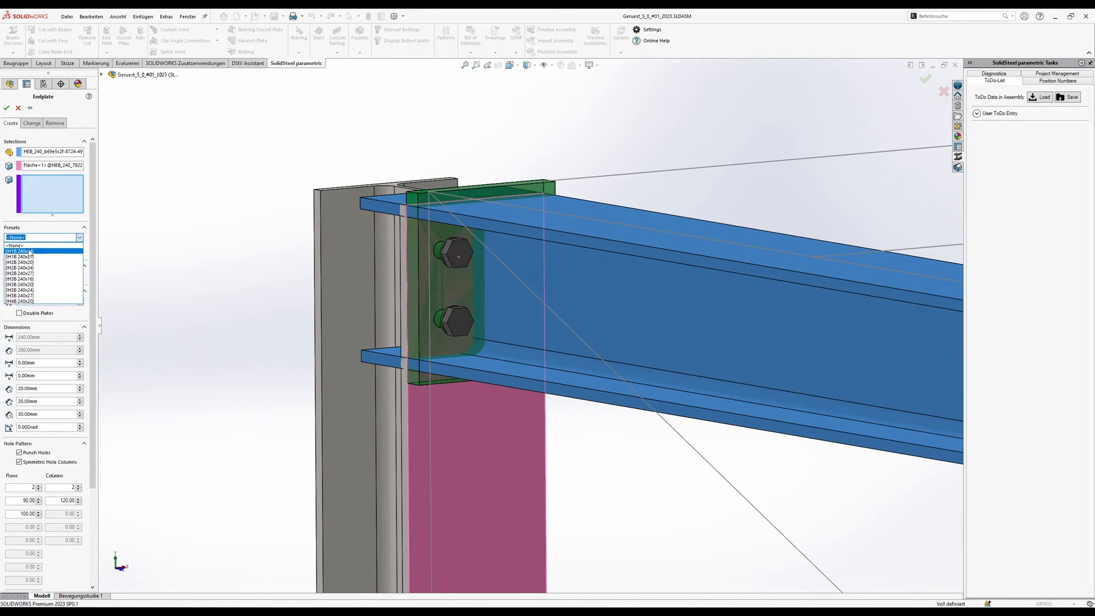
{"action": "left_click", "coordinate": [22, 251]}
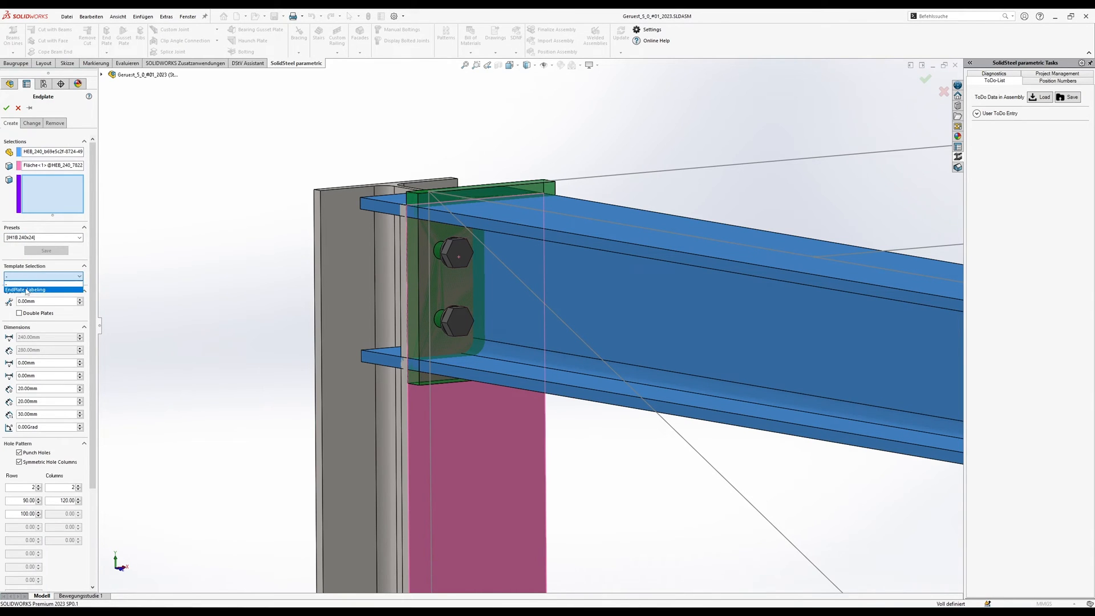
{"action": "left_click", "coordinate": [25, 289]}
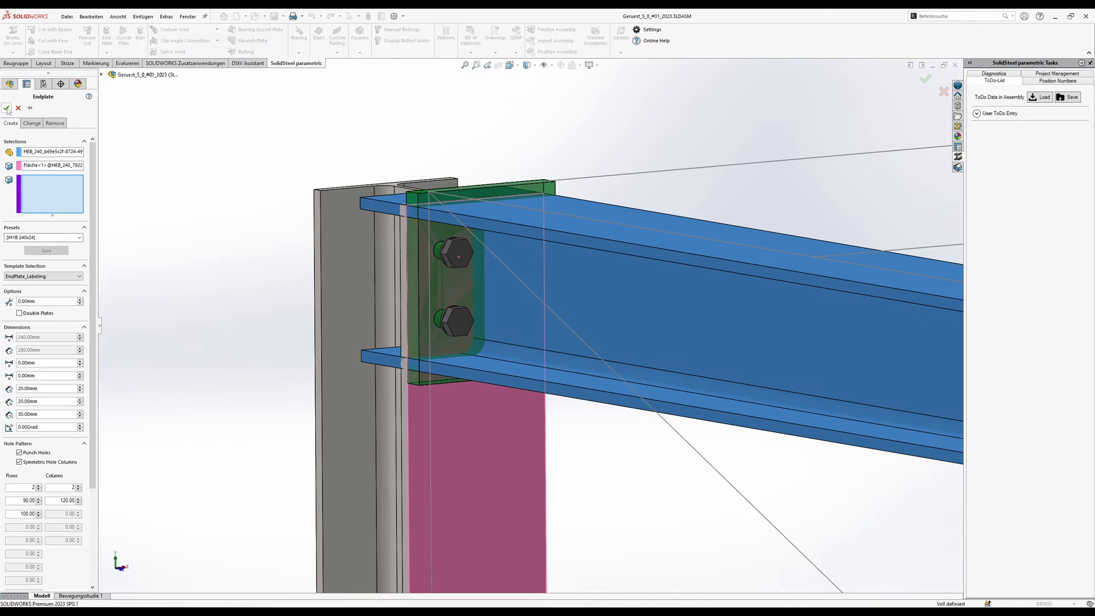
{"action": "left_click", "coordinate": [7, 108]}
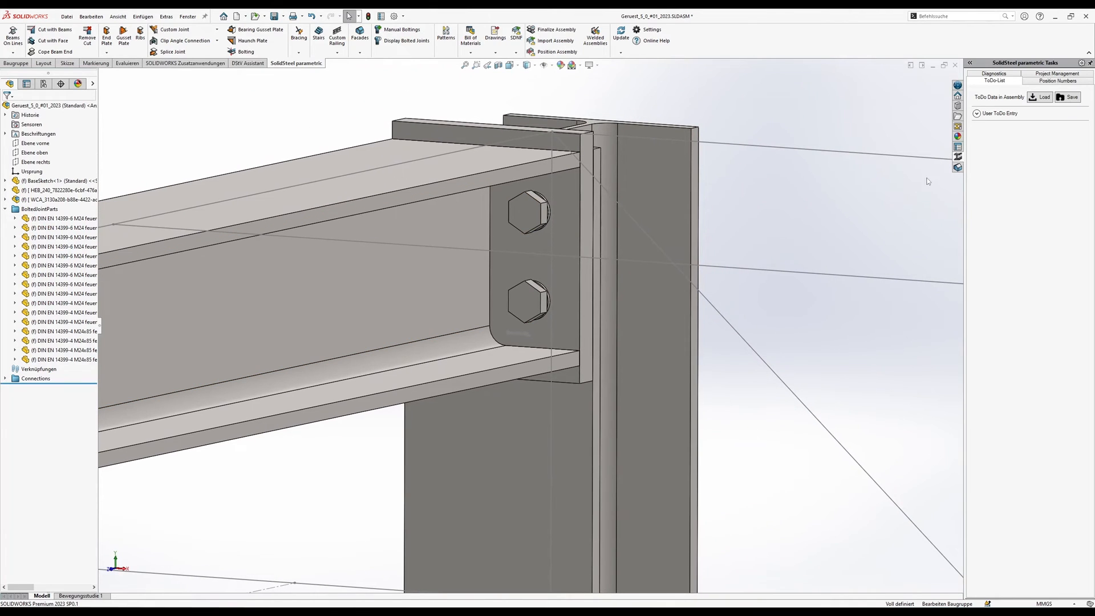
{"action": "mouse_move", "coordinate": [1007, 166]}
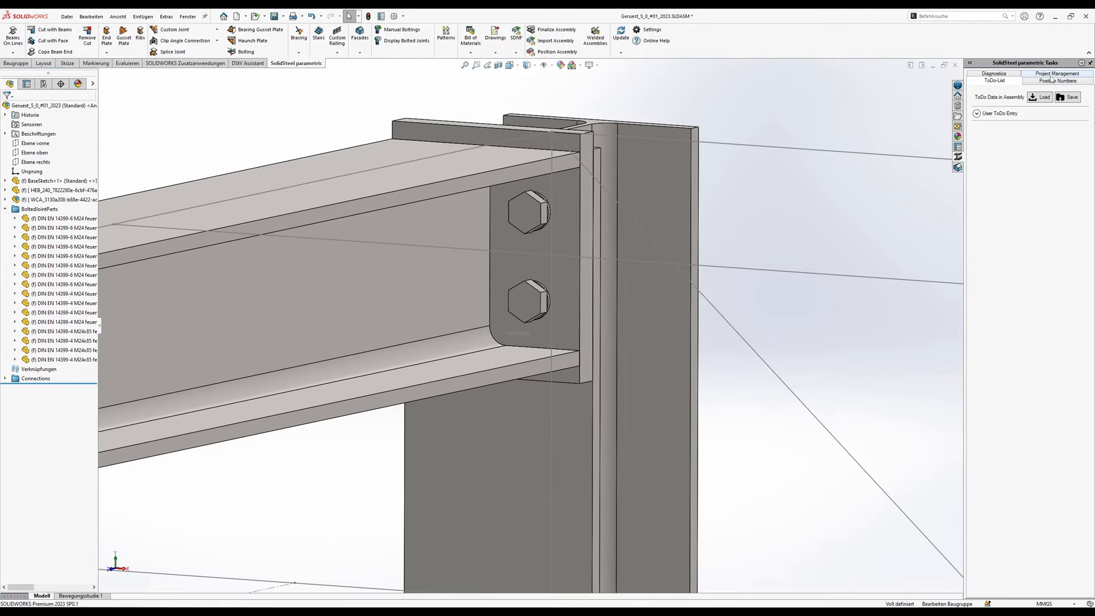
- Update position numbers so the end plate gets PosNr 2000, then deselect it
{"action": "left_click", "coordinate": [1052, 81]}
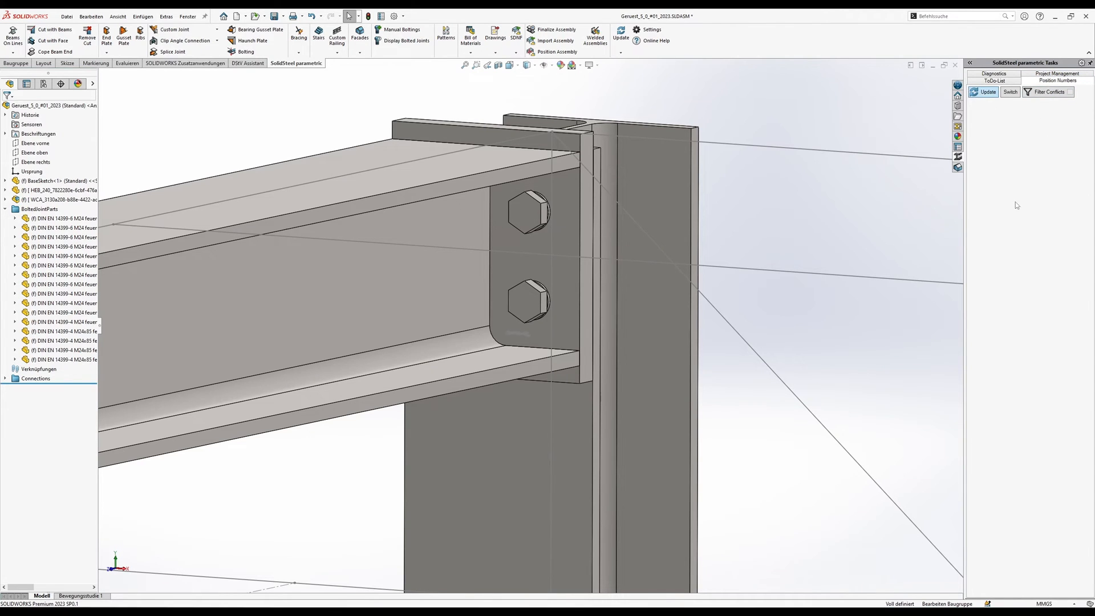
{"action": "left_click", "coordinate": [1009, 93]}
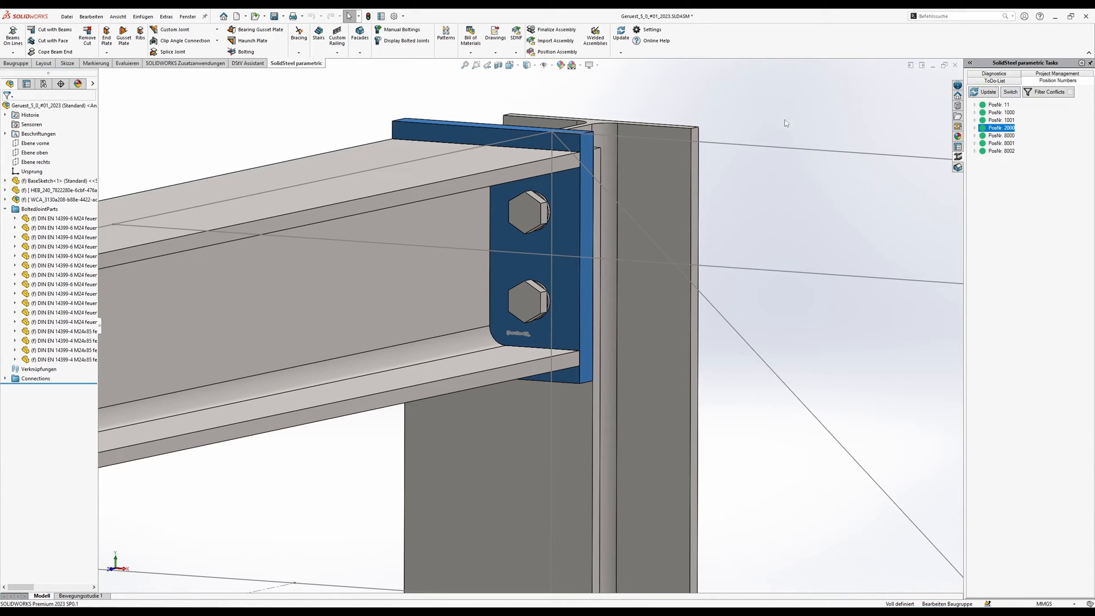
{"action": "mouse_move", "coordinate": [763, 108]}
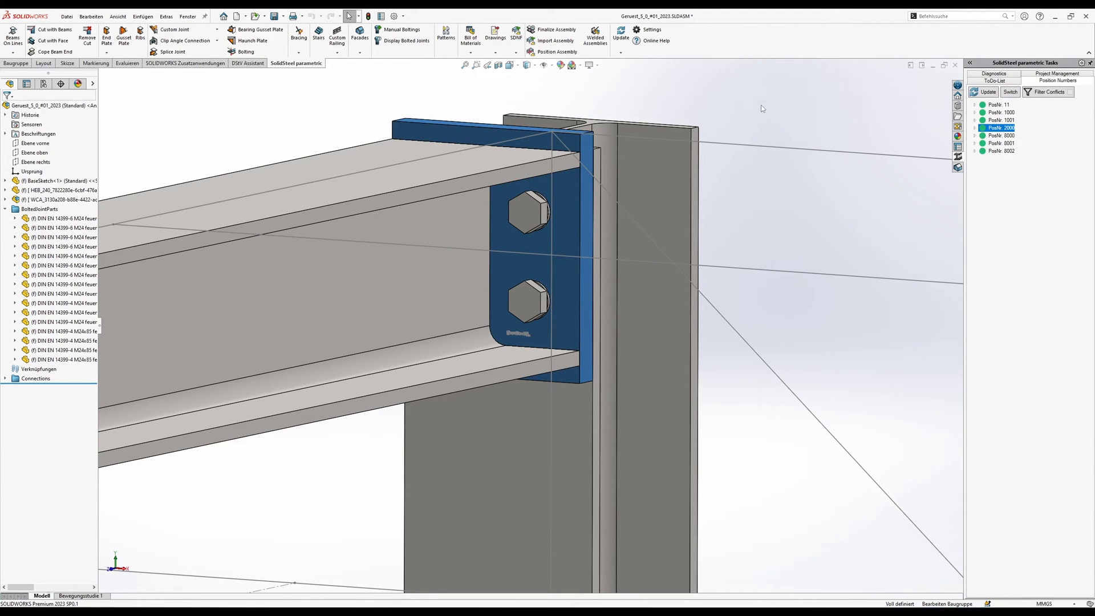
{"action": "left_click", "coordinate": [471, 35]}
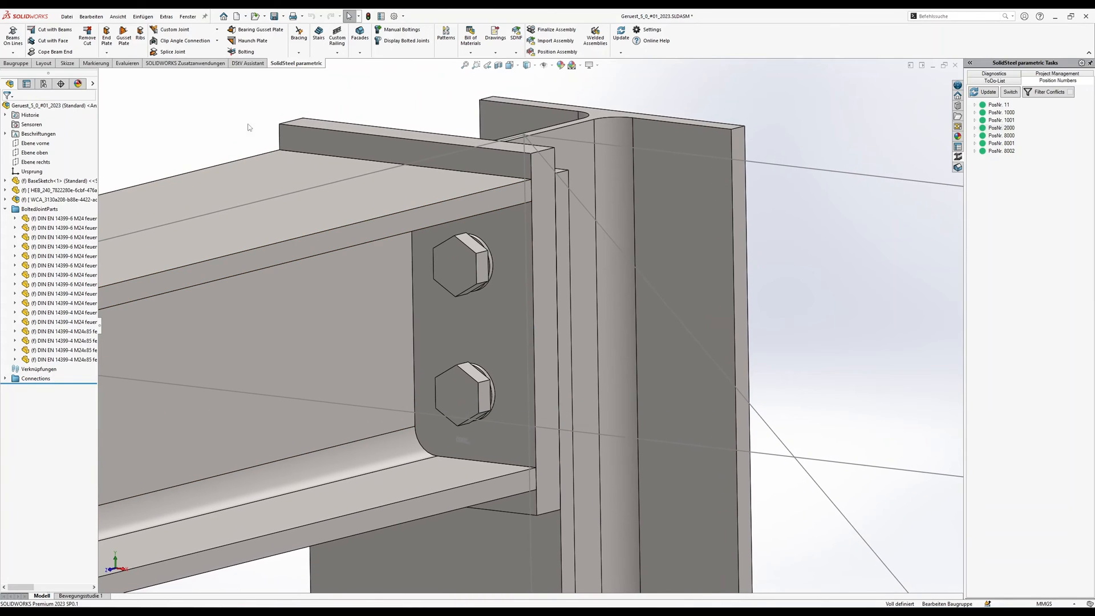
{"action": "mouse_move", "coordinate": [496, 53]}
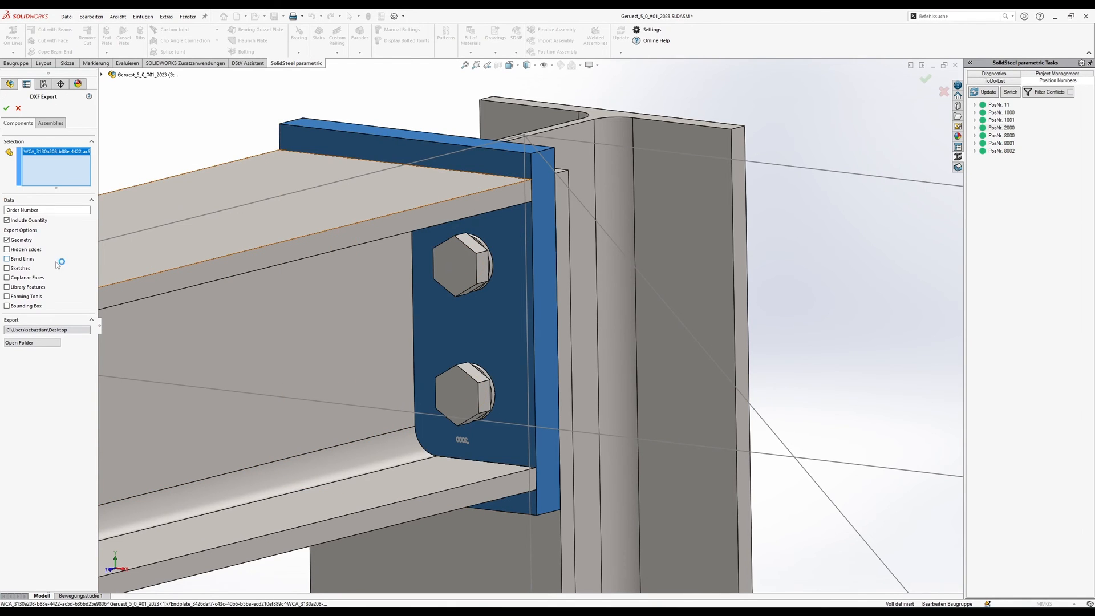
- Export the end plate DXF under order 123456 and open its 30mm output folder
{"action": "left_click", "coordinate": [47, 210]}
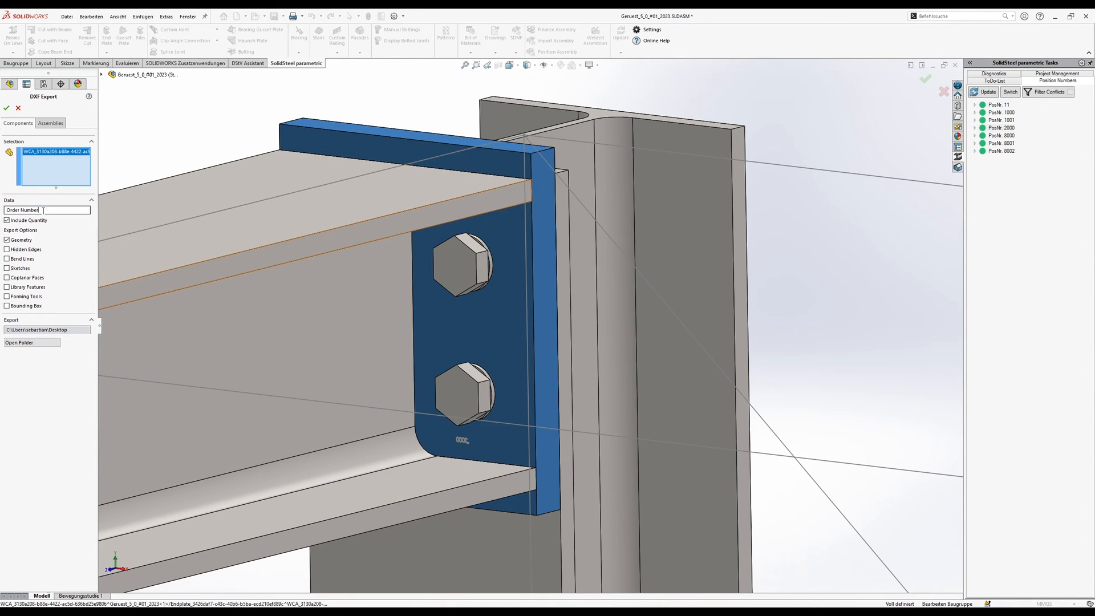
{"action": "type", "text": "123456"}
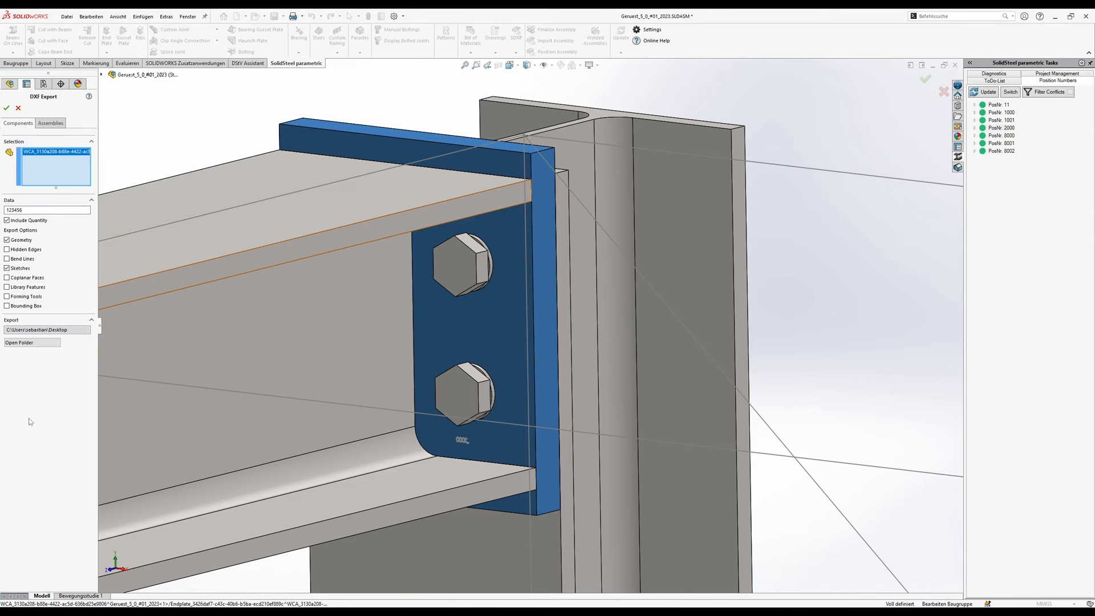
{"action": "left_click", "coordinate": [6, 108]}
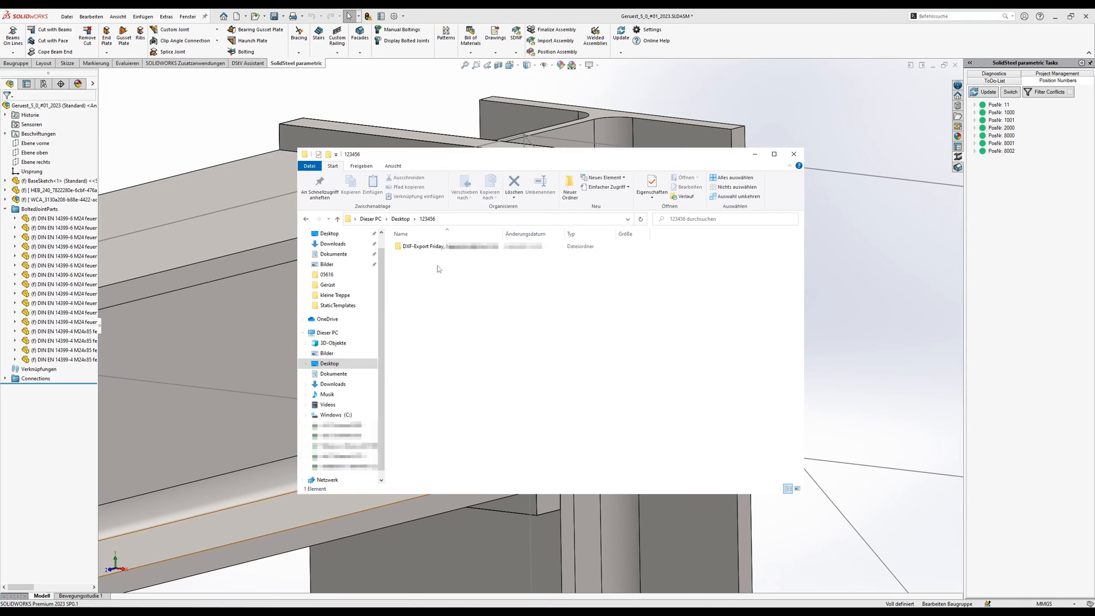
{"action": "double_click", "coordinate": [422, 246]}
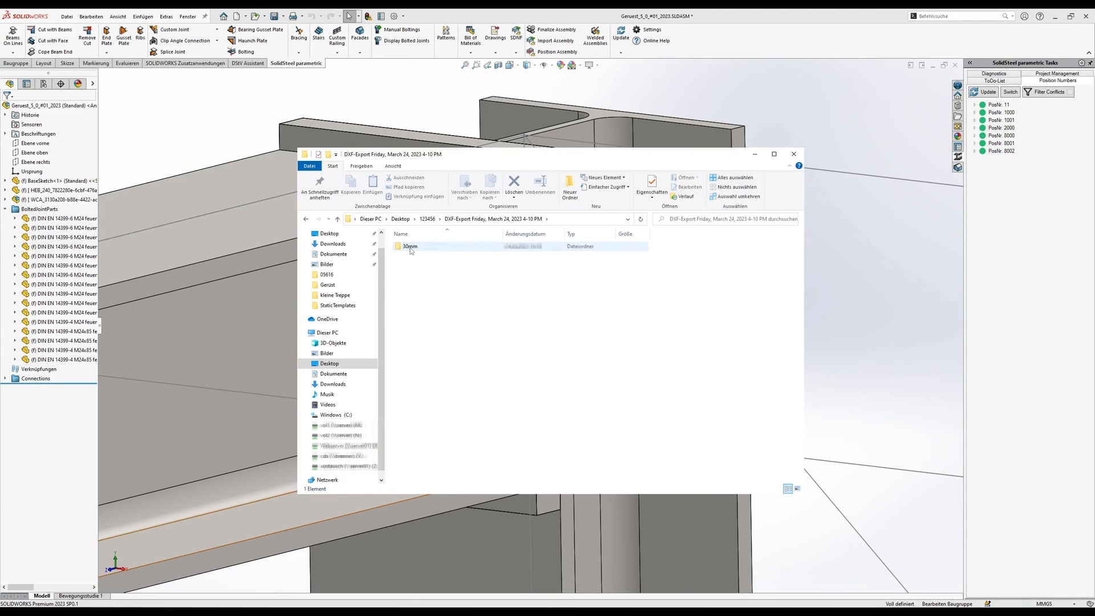
{"action": "double_click", "coordinate": [408, 247]}
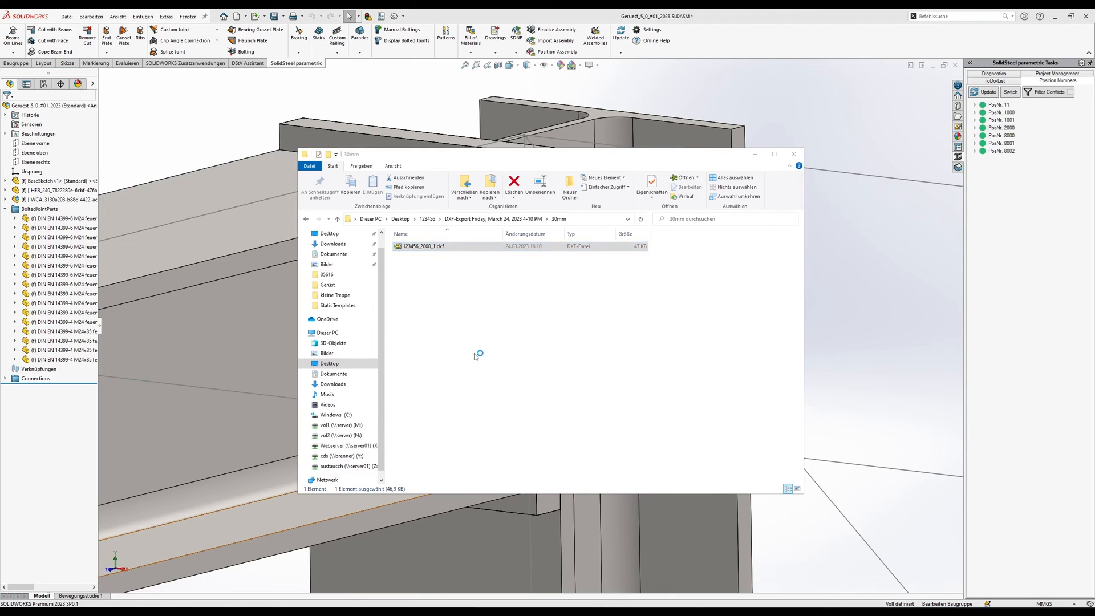
- Open 123456_2000_1.dxf in eDrawings, inspect holes and 2000 label, then close it
{"action": "double_click", "coordinate": [425, 245]}
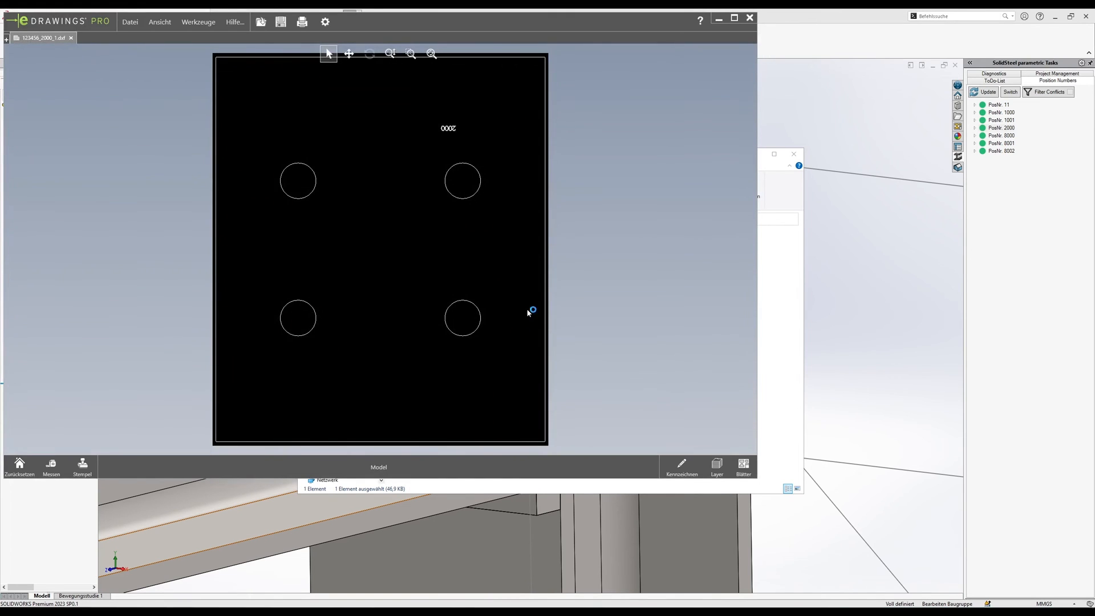
{"action": "mouse_move", "coordinate": [580, 234]}
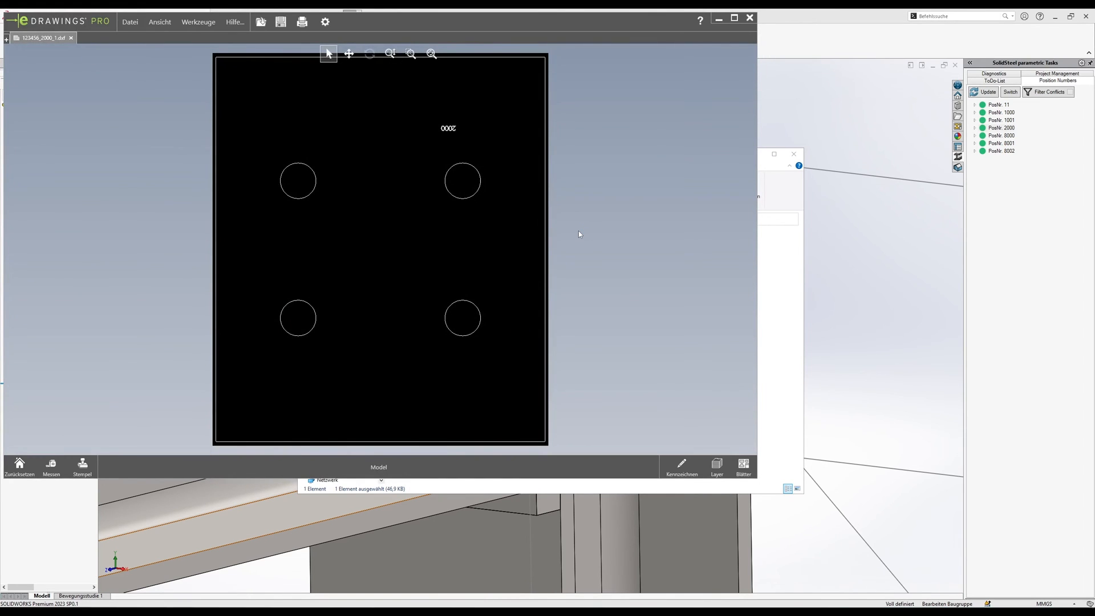
{"action": "mouse_move", "coordinate": [638, 199]}
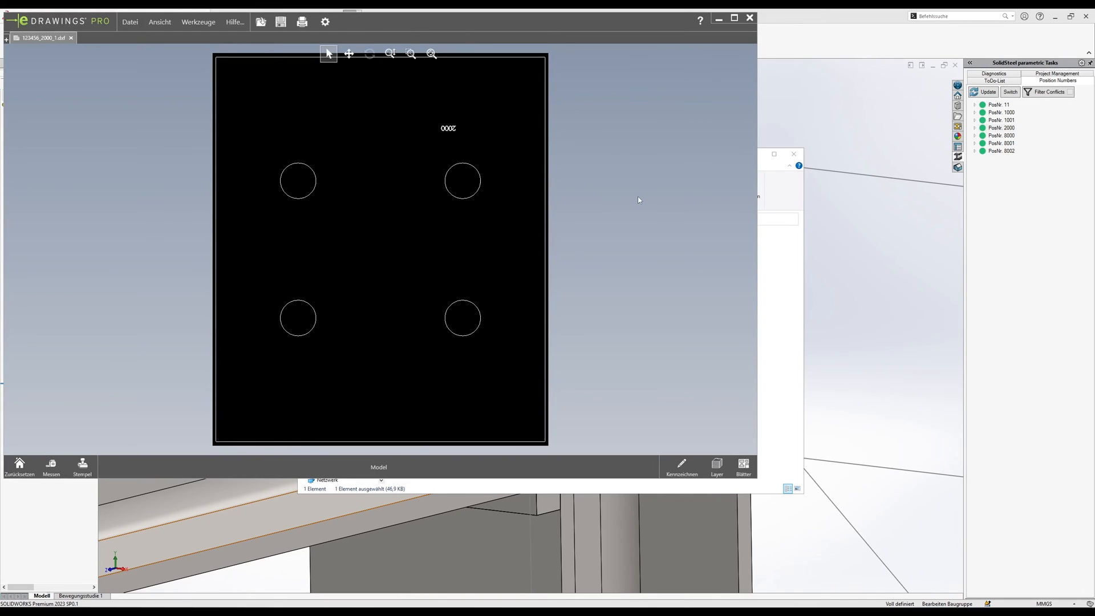
{"action": "mouse_move", "coordinate": [648, 227]}
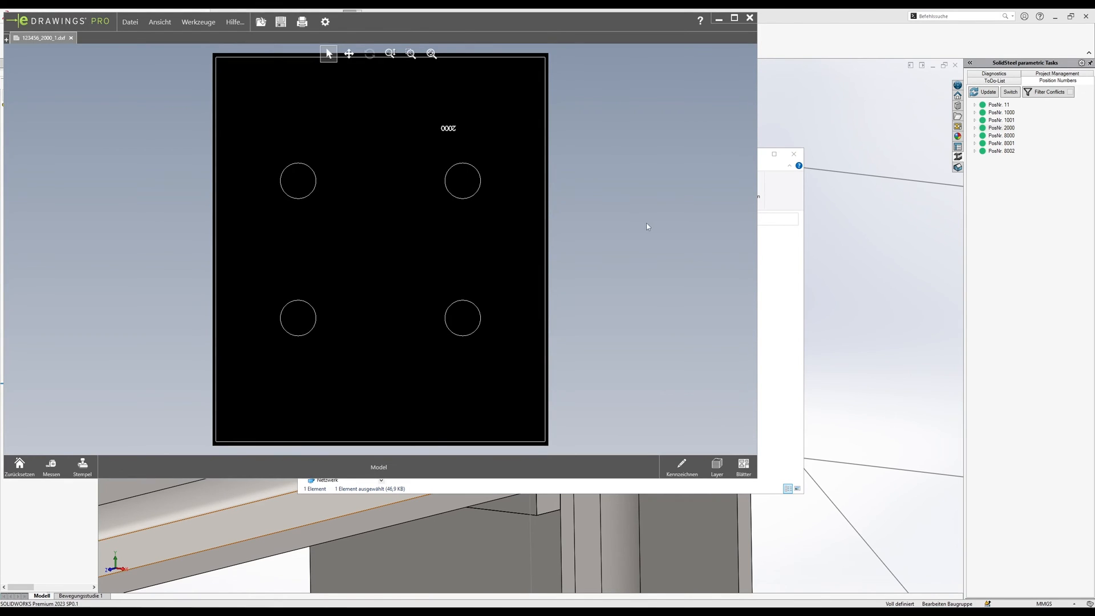
{"action": "mouse_move", "coordinate": [638, 221]}
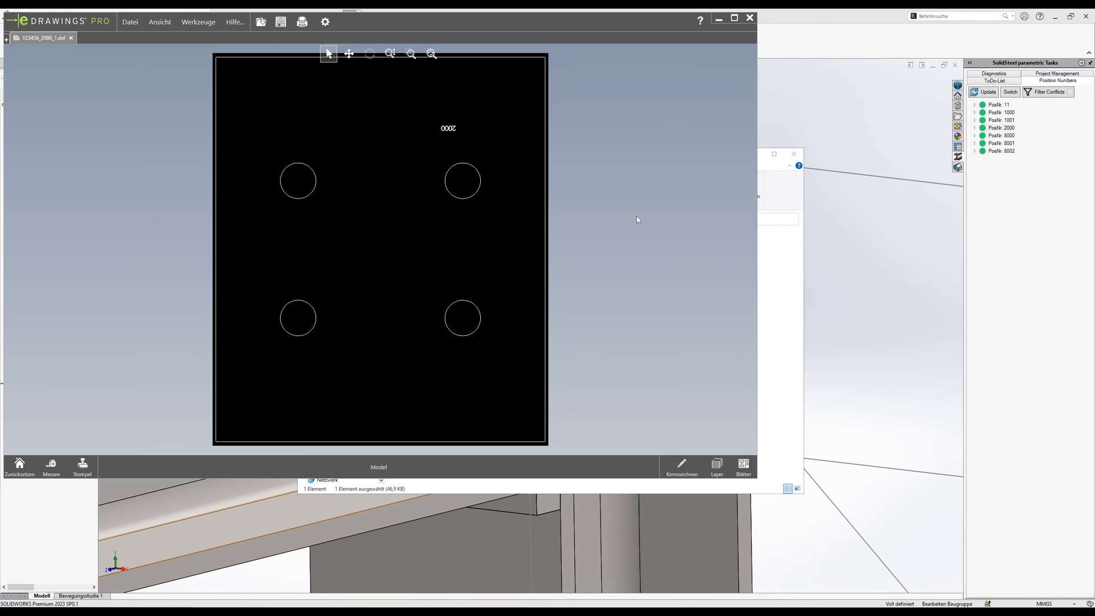
{"action": "mouse_move", "coordinate": [664, 155]}
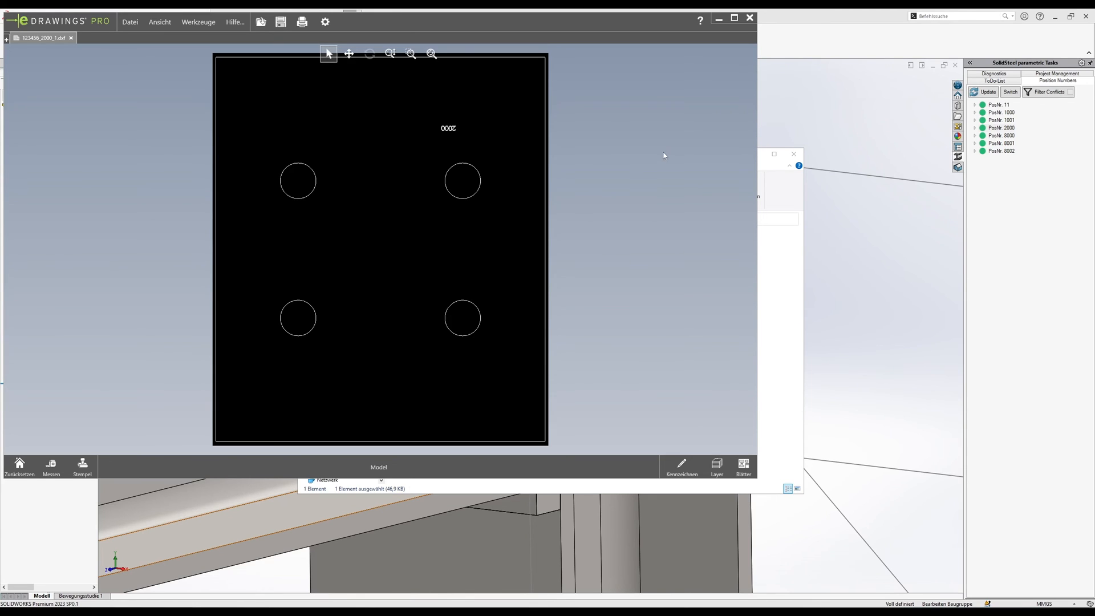
{"action": "mouse_move", "coordinate": [710, 124]}
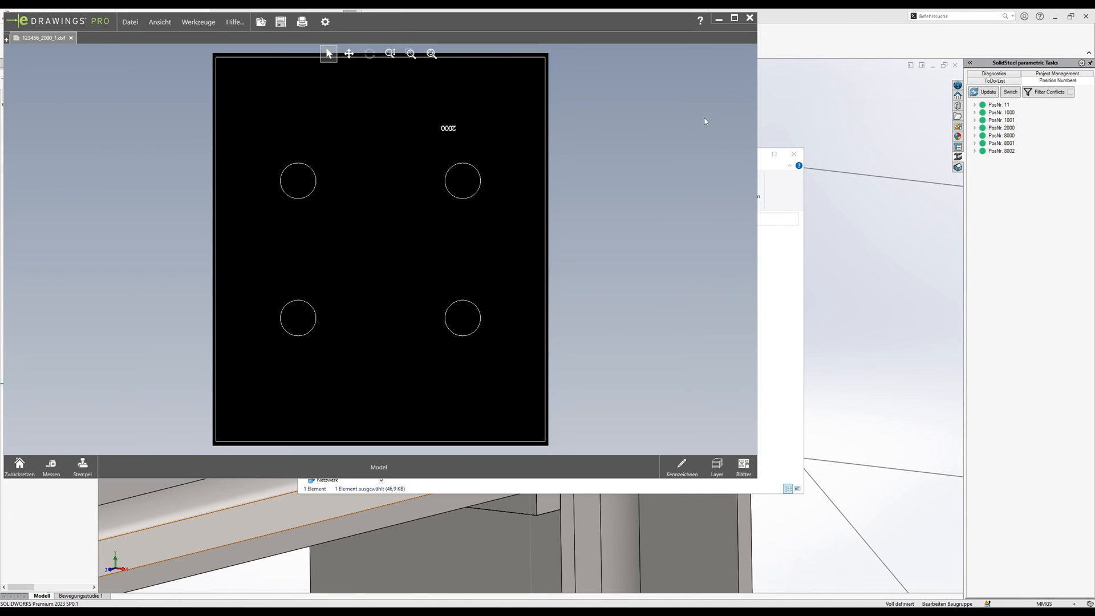
{"action": "mouse_move", "coordinate": [752, 56]}
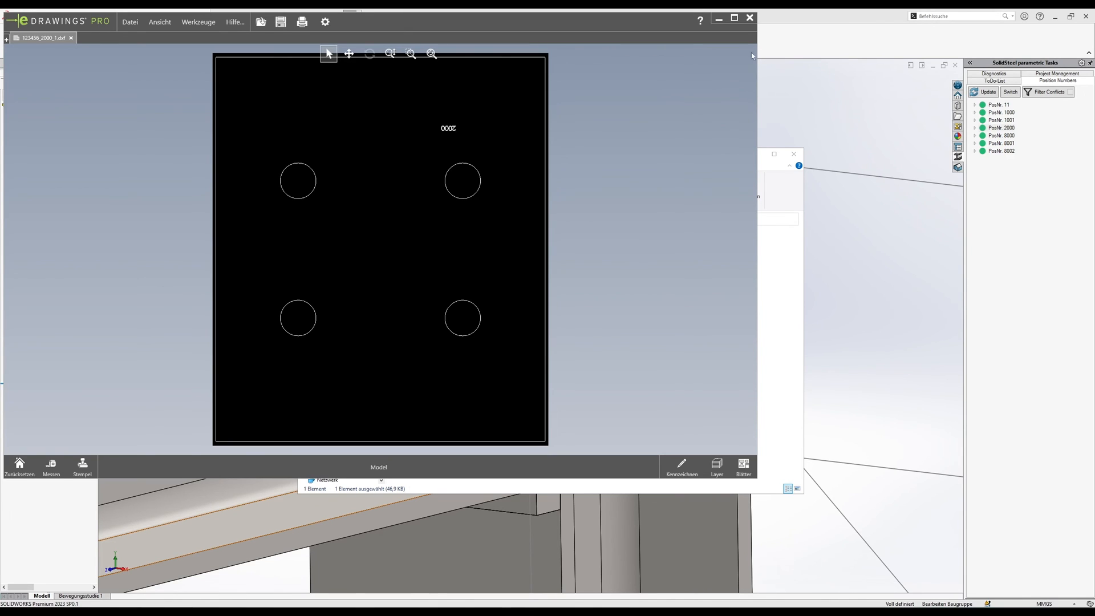
{"action": "mouse_move", "coordinate": [749, 19]}
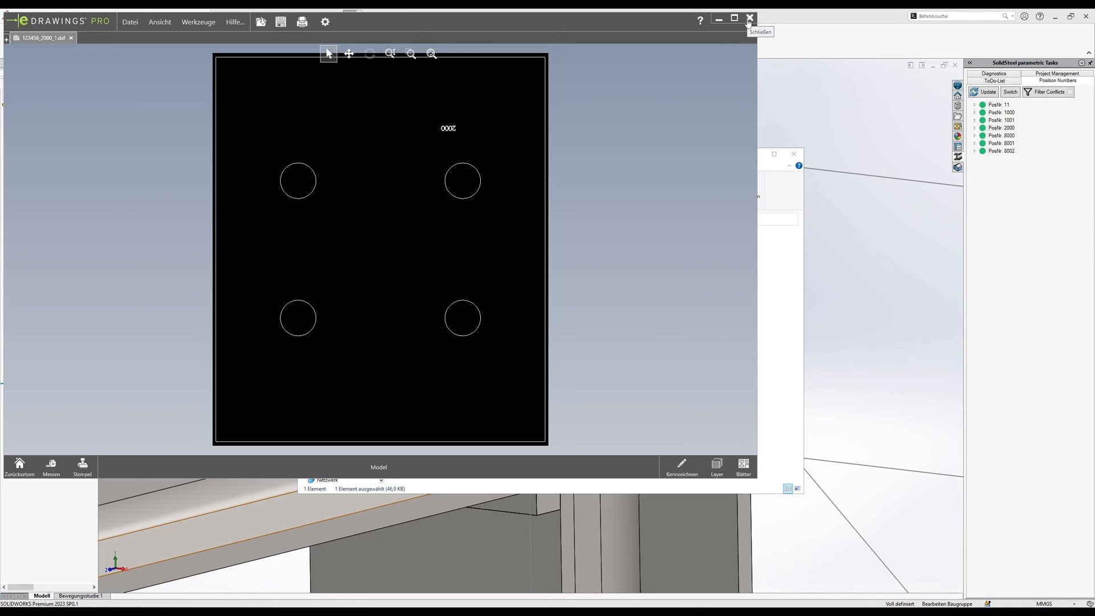
{"action": "left_click", "coordinate": [747, 19]}
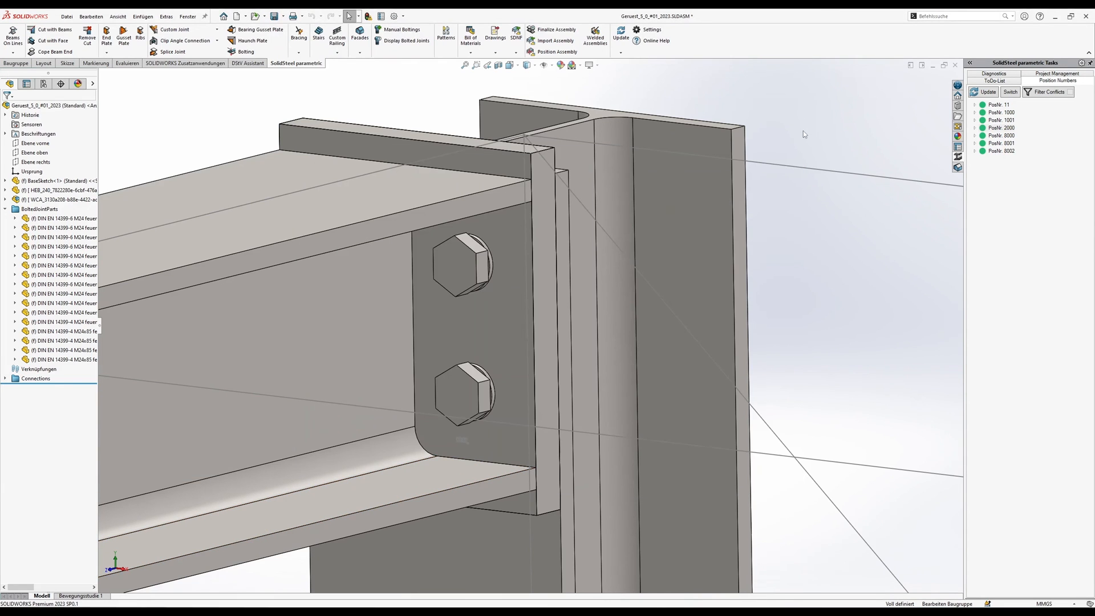